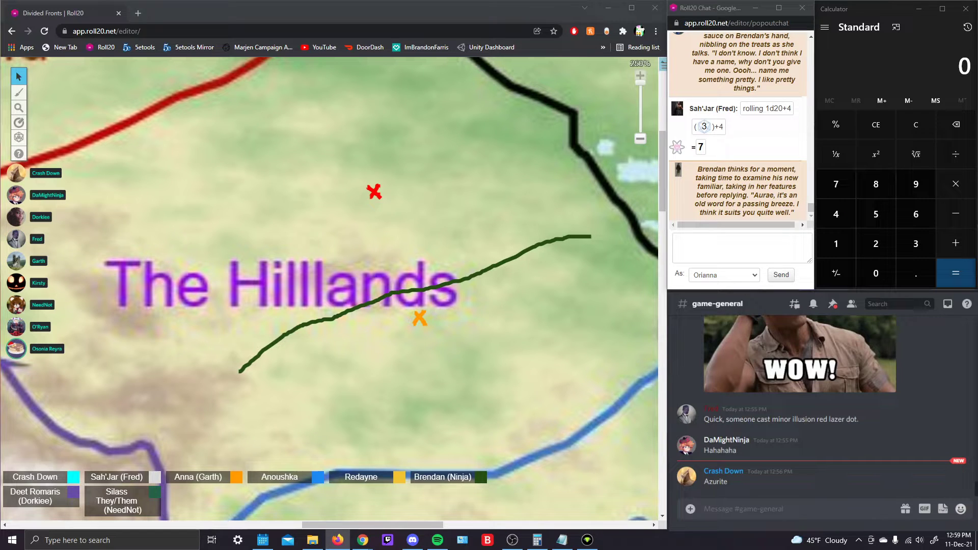
{"action": "mouse_move", "coordinate": [635, 246]}
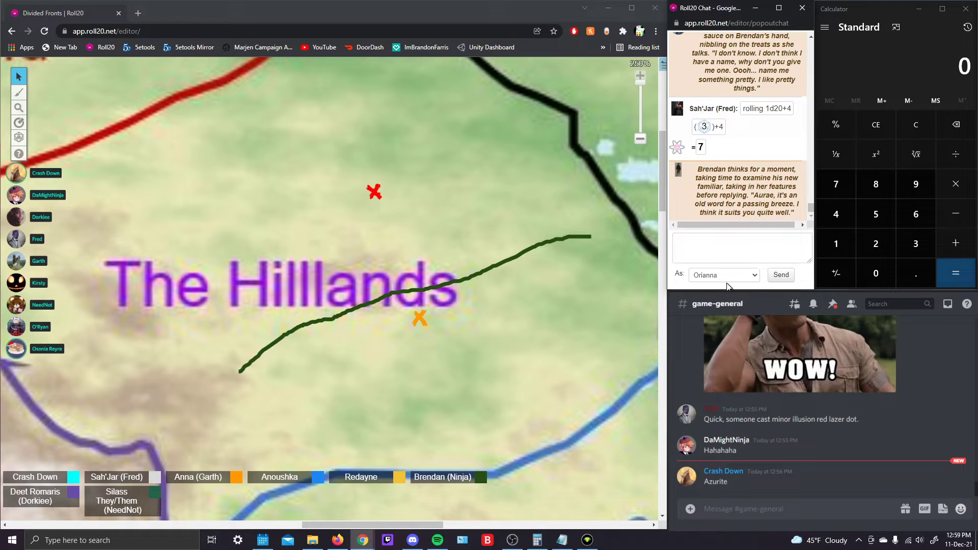
As Anna (Garth), ask in chat whether the familiar was named 'ye olden fart', then revert to Orianna
{"action": "left_click", "coordinate": [724, 274]}
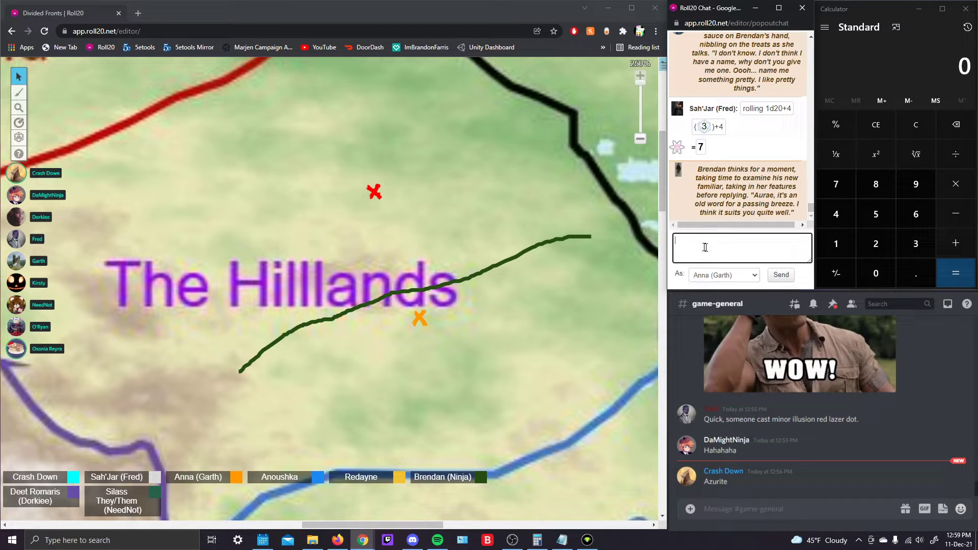
{"action": "type", "text": "Did you just name your familiar \"ye olden fart"}
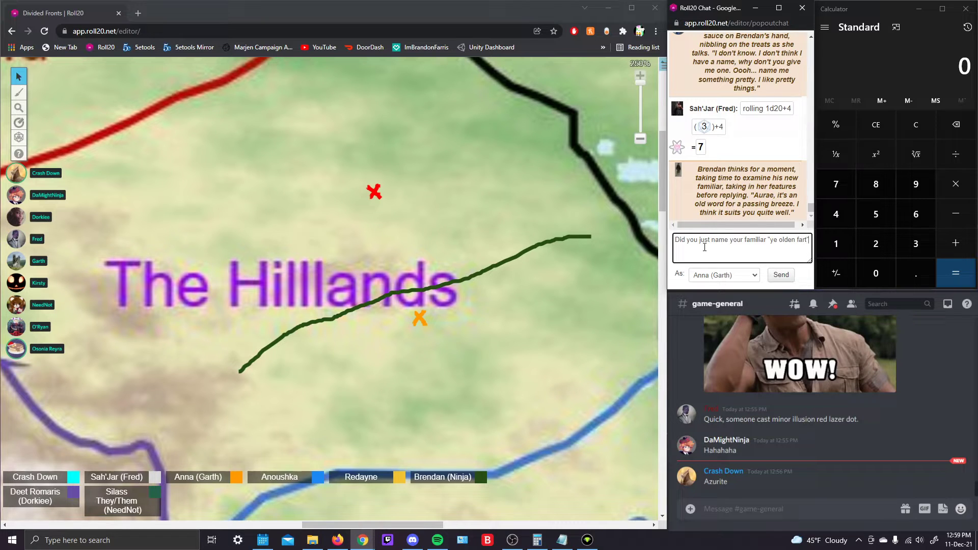
{"action": "left_click", "coordinate": [780, 275]}
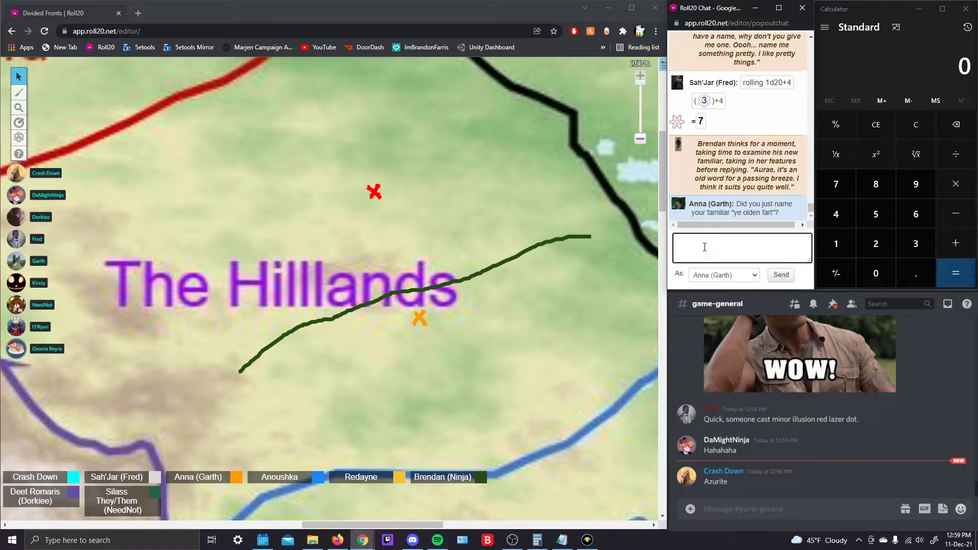
{"action": "left_click", "coordinate": [723, 275]}
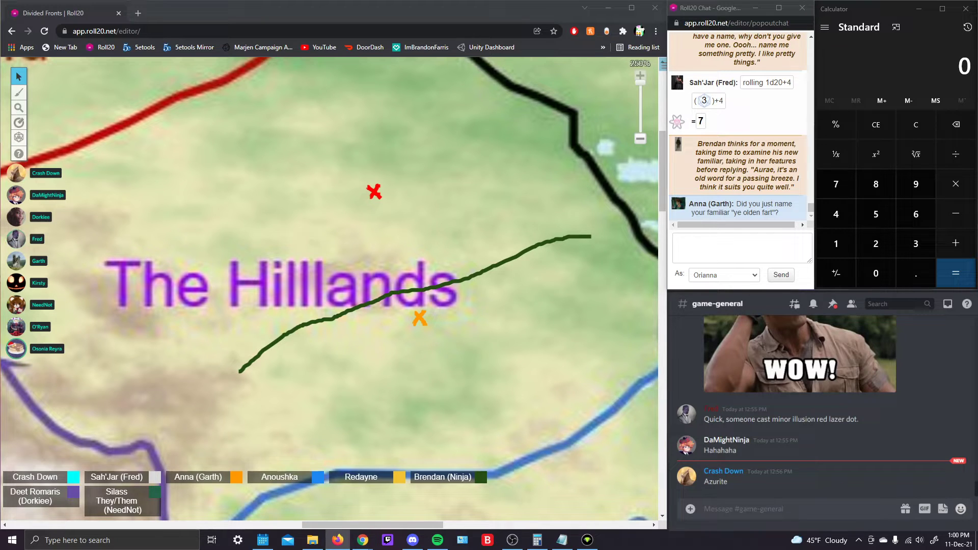
{"action": "scroll", "scroll_direction": "down", "scroll_amount": 3}
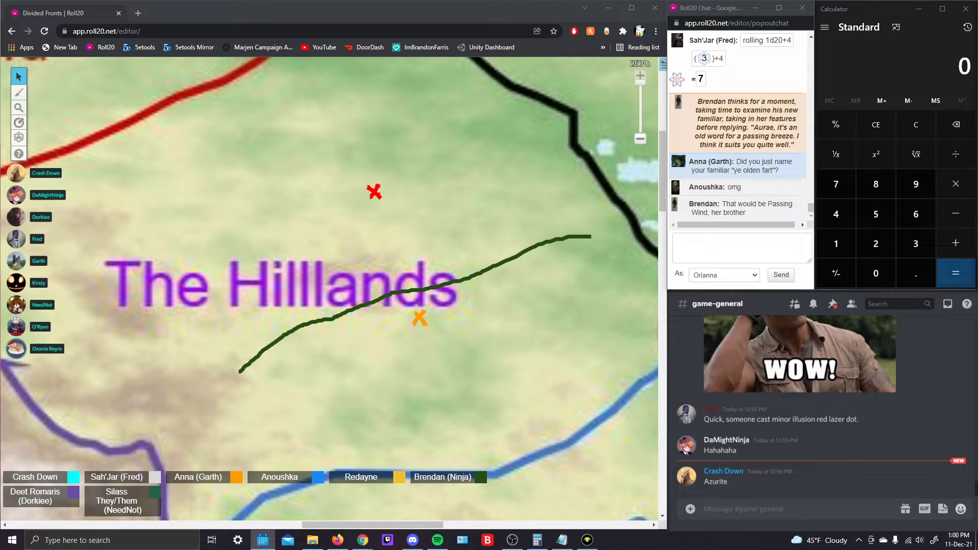
{"action": "scroll", "scroll_direction": "down", "scroll_amount": 3}
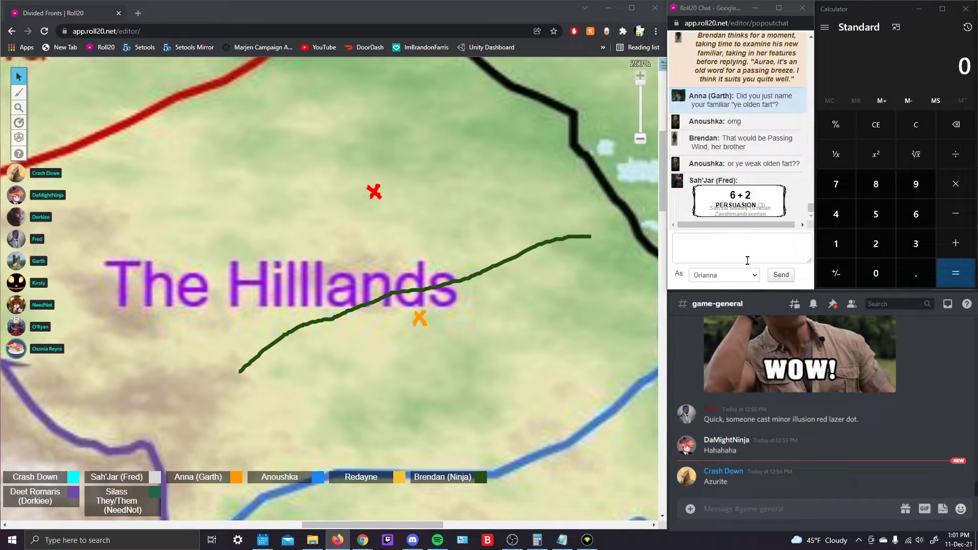
As Anna (Garth), post 'just give the mans constant bardic inspo', then switch back to Orianna
{"action": "type", "text": "just"}
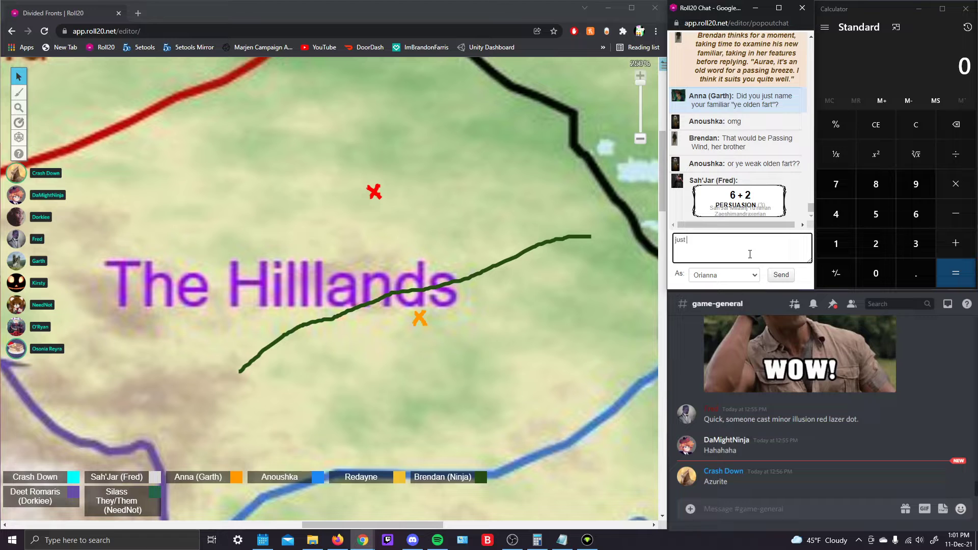
{"action": "type", "text": "give the mans"}
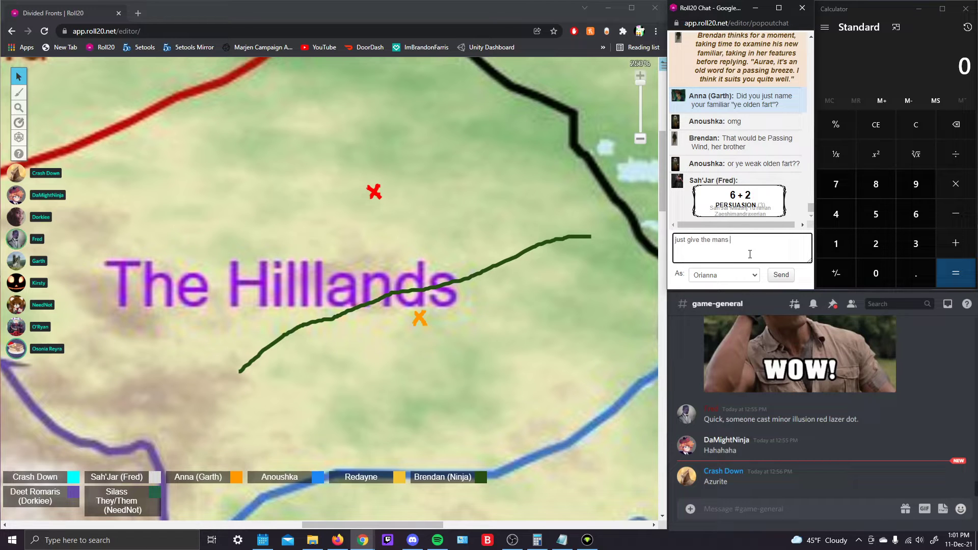
{"action": "type", "text": "constant"}
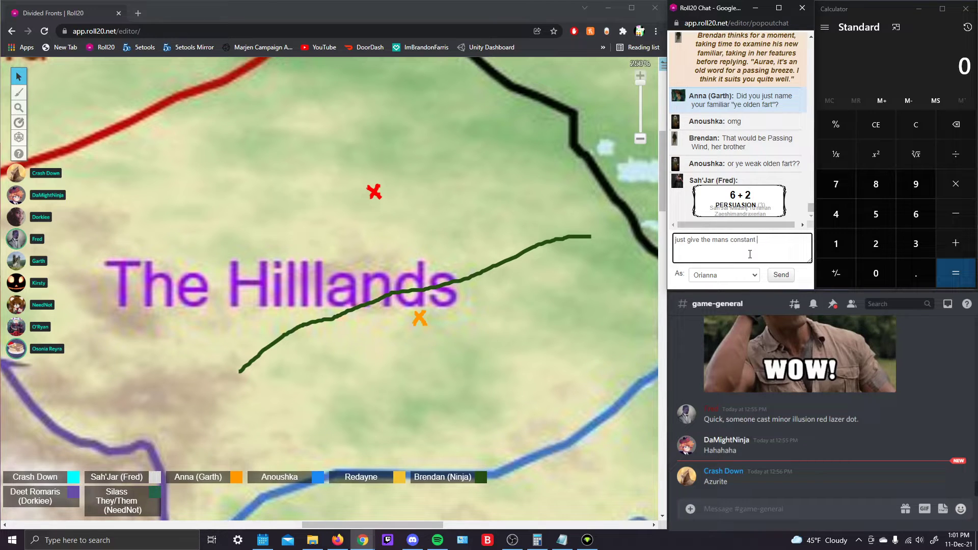
{"action": "type", "text": "bardic inspo"}
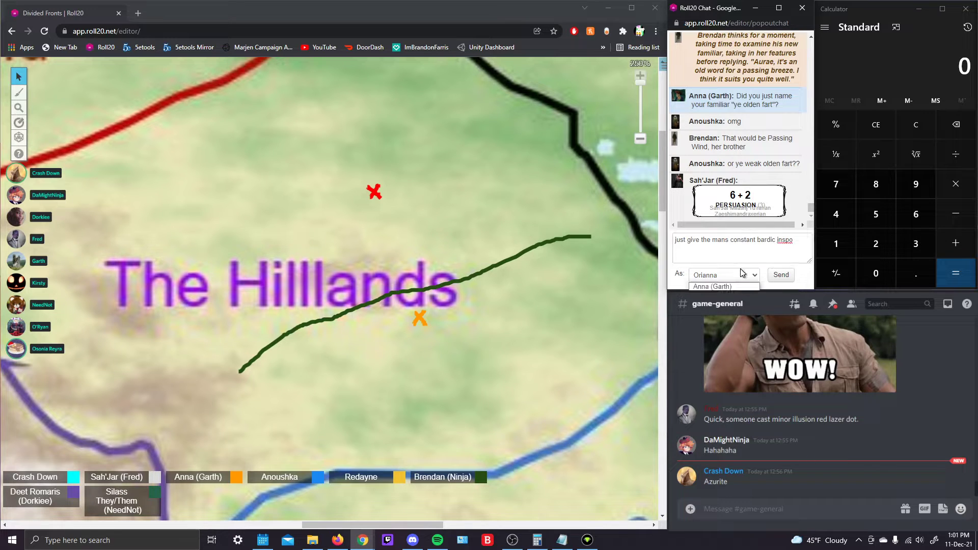
{"action": "left_click", "coordinate": [781, 275]}
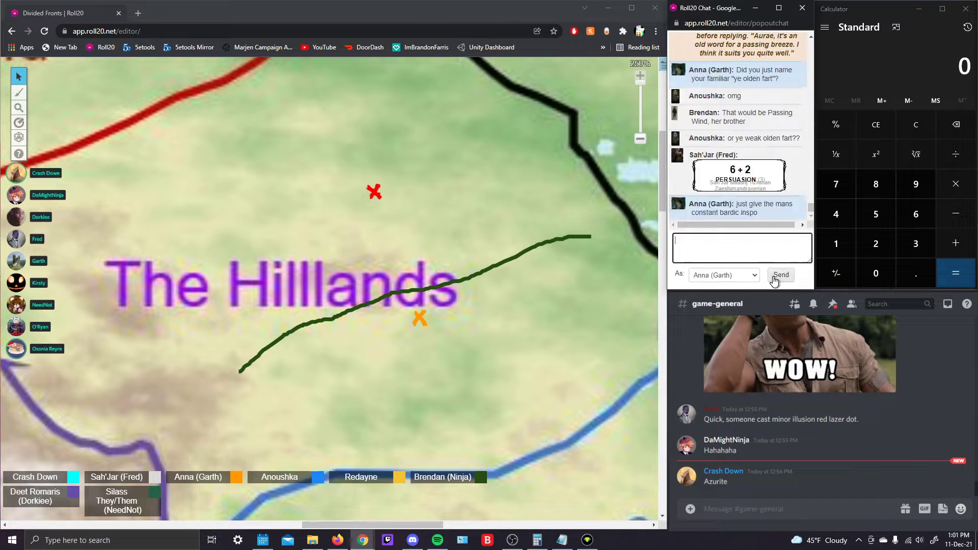
{"action": "left_click", "coordinate": [723, 275]}
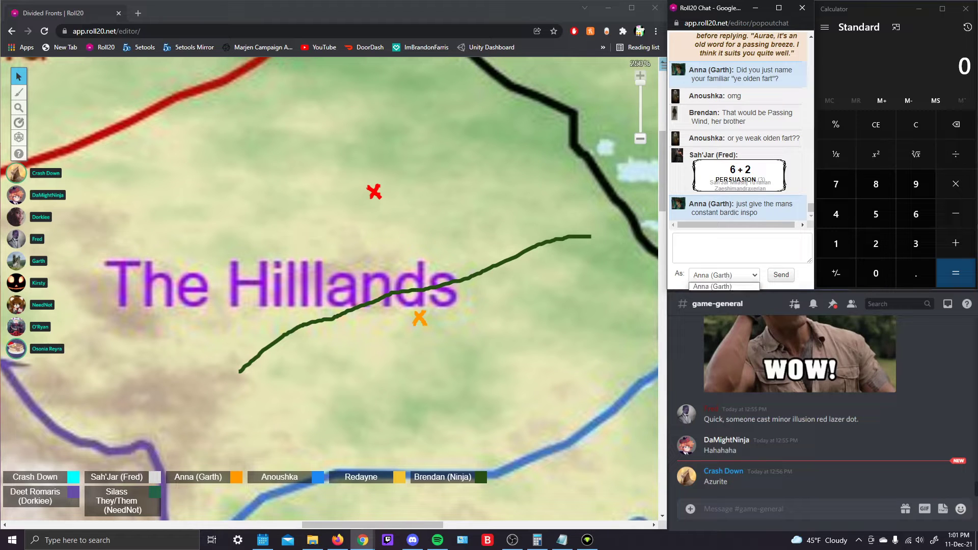
{"action": "left_click", "coordinate": [723, 275]}
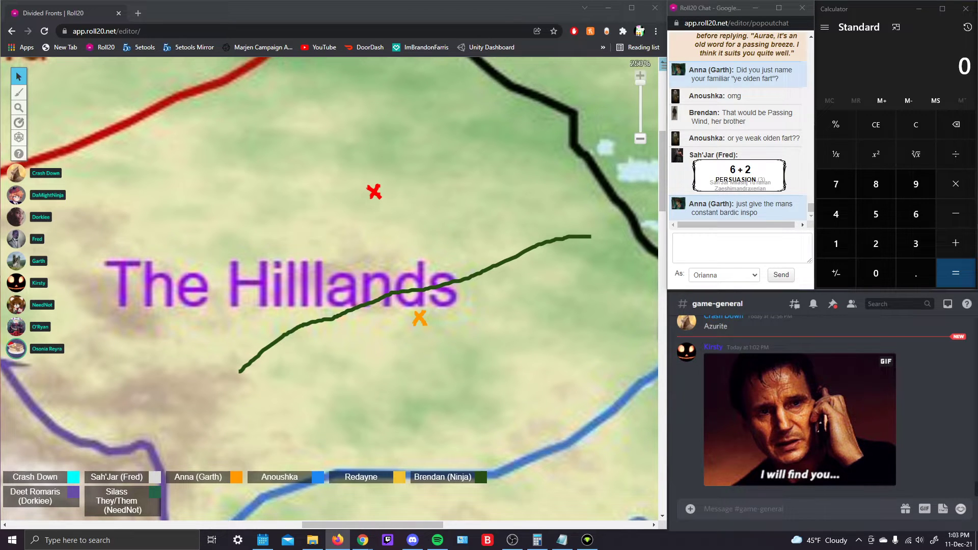
{"action": "scroll", "scroll_direction": "down", "scroll_amount": 3}
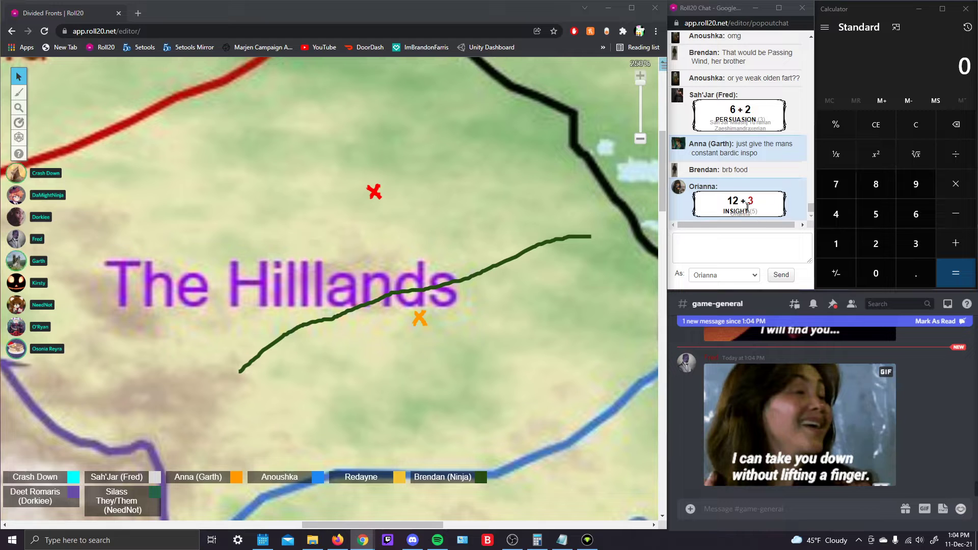
{"action": "mouse_move", "coordinate": [738, 206]}
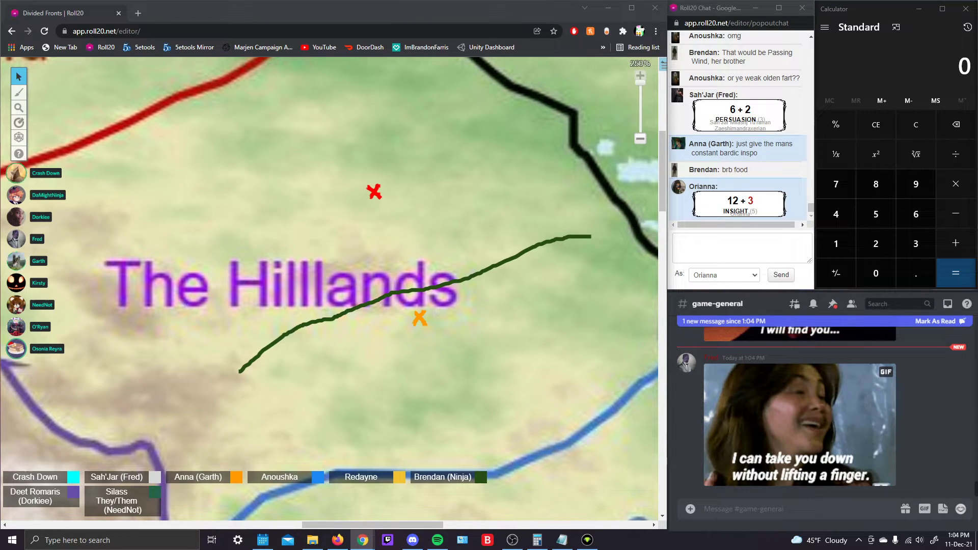
{"action": "scroll", "scroll_direction": "down", "scroll_amount": 3}
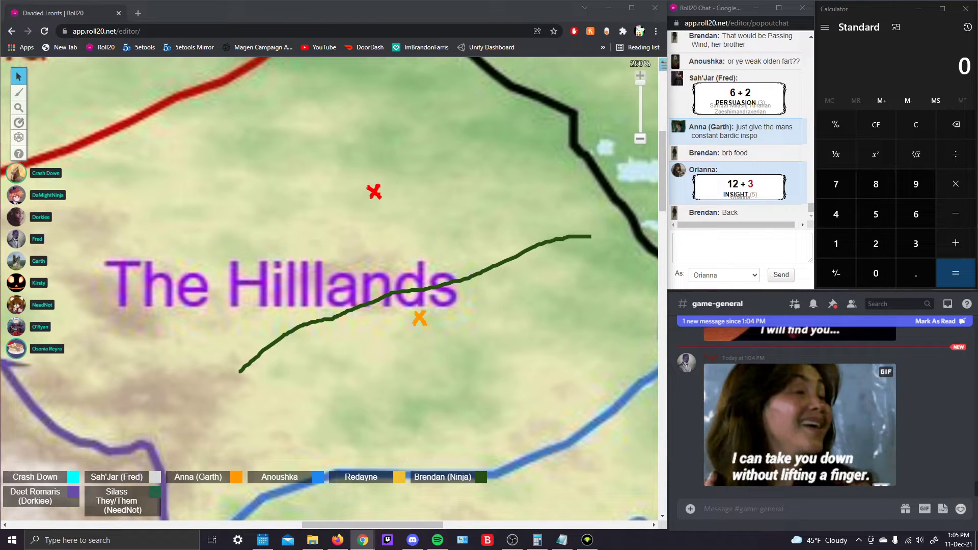
{"action": "scroll", "scroll_direction": "down", "scroll_amount": 3}
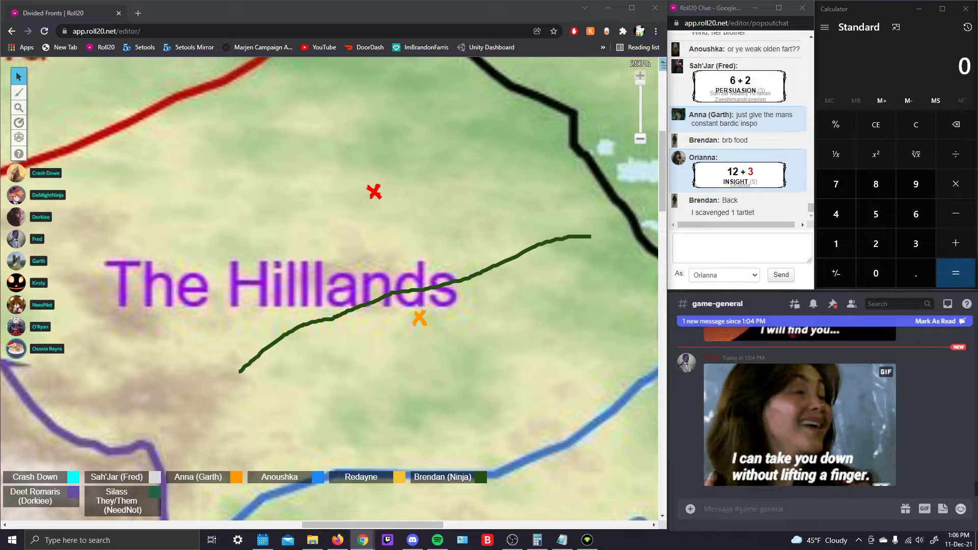
{"action": "scroll", "scroll_direction": "down", "scroll_amount": 3}
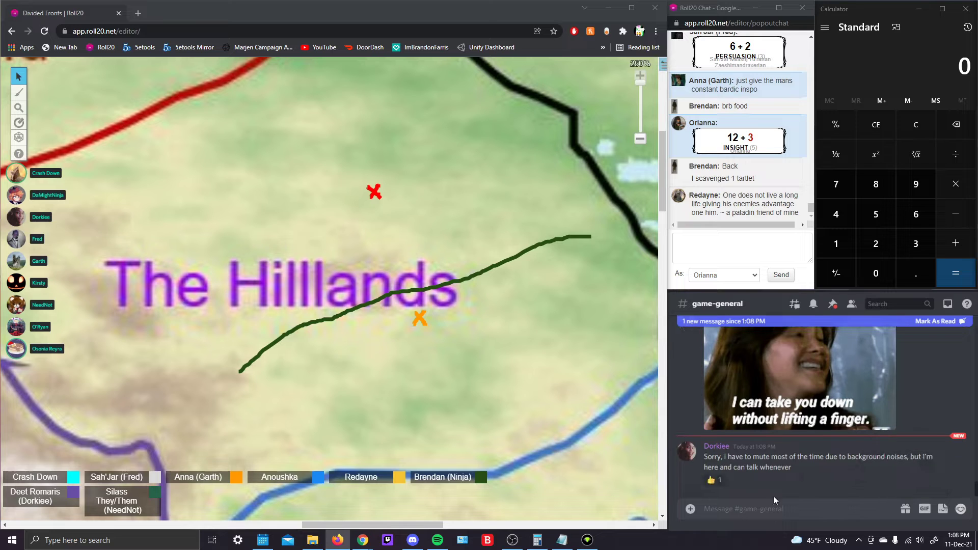
{"action": "left_click", "coordinate": [714, 479]}
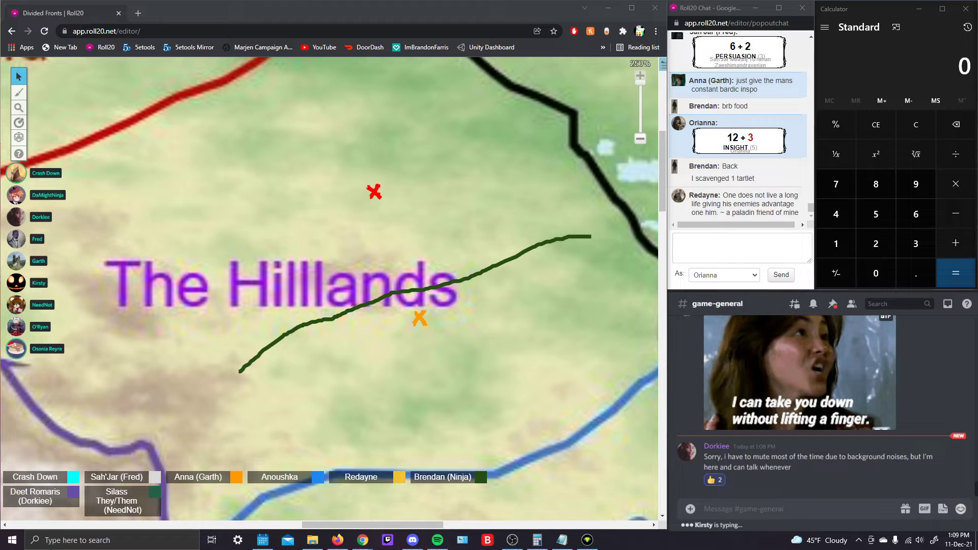
{"action": "left_click", "coordinate": [735, 480]}
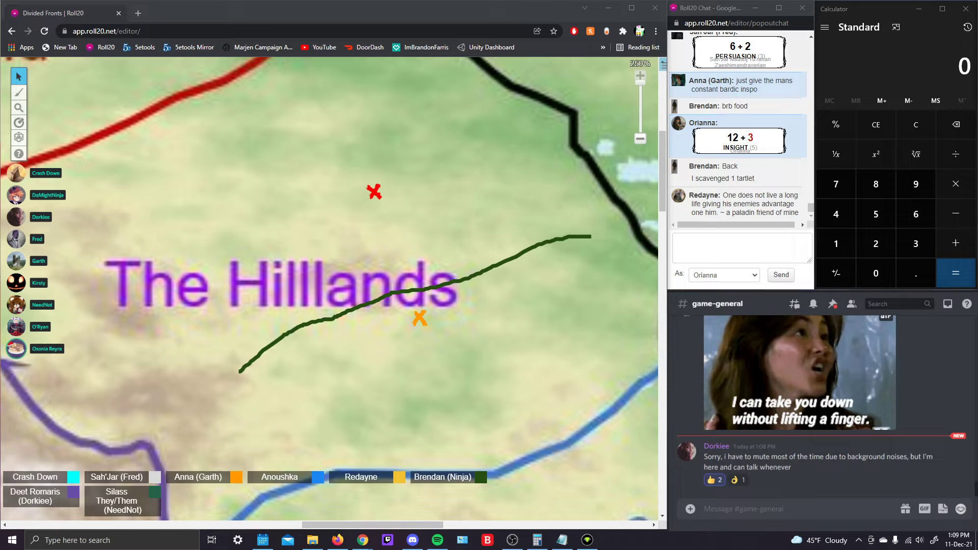
{"action": "left_click", "coordinate": [701, 480]}
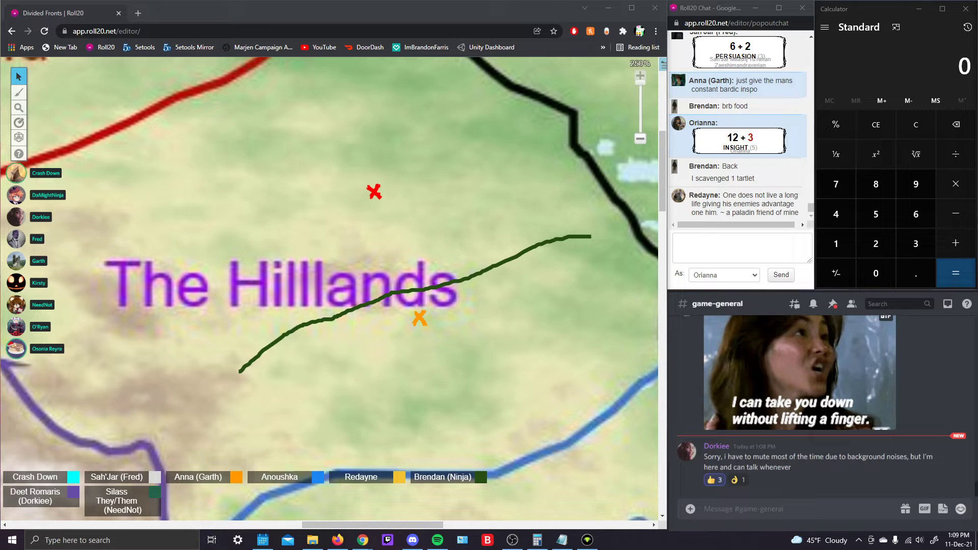
{"action": "left_click", "coordinate": [712, 480]}
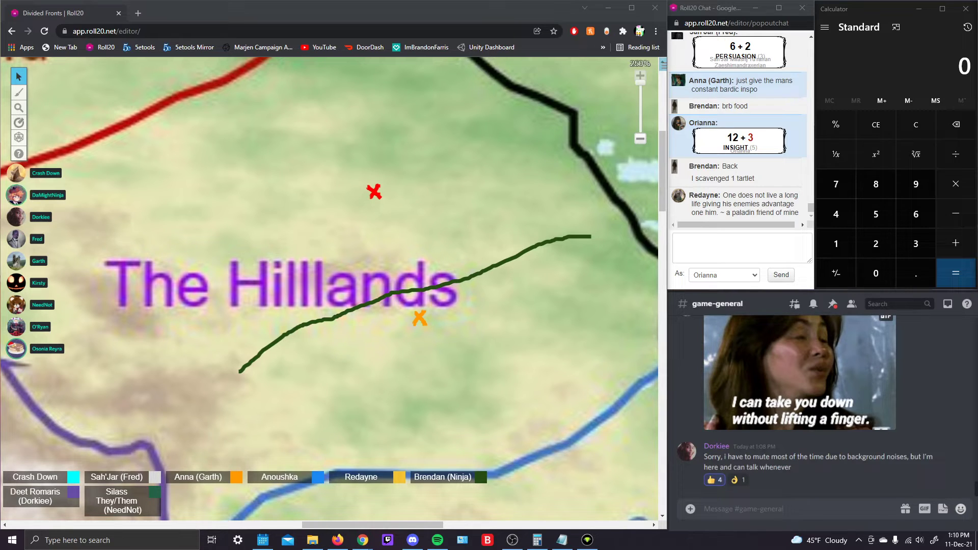
Swap the Roll20 tabletop from the Hillands overland map to the party's township page
{"action": "left_click", "coordinate": [734, 479]}
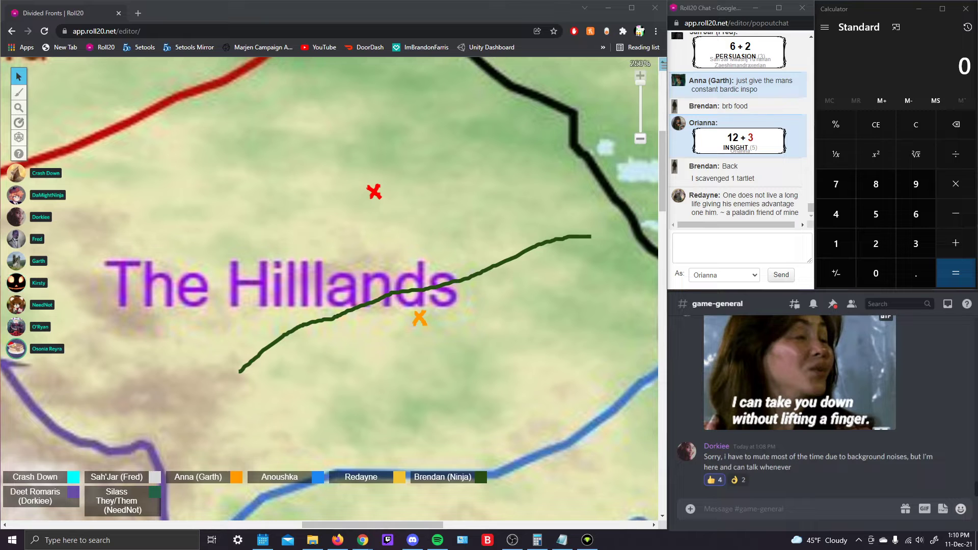
{"action": "scroll", "scroll_direction": "down", "scroll_amount": 3}
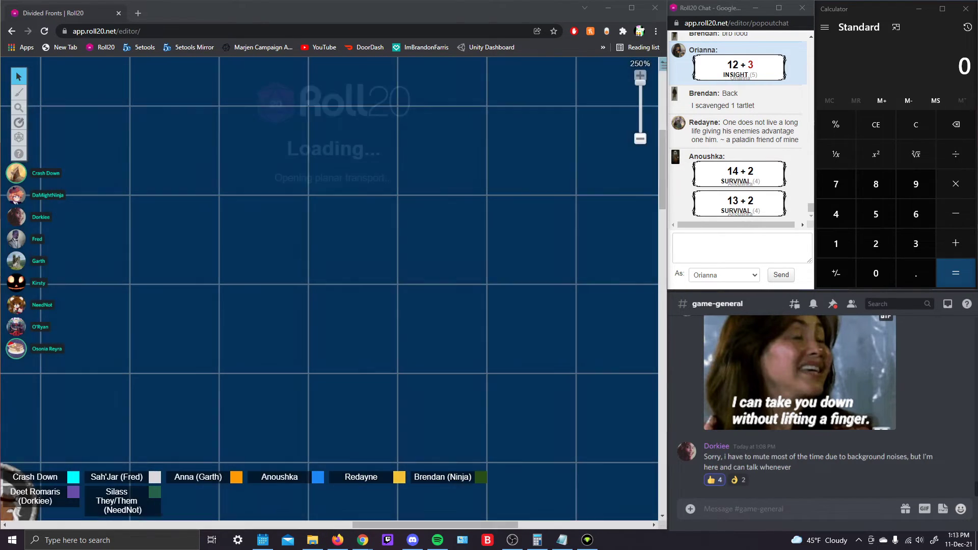
Zoom out from 90% to 60% so the township shows below the party tokens
{"action": "left_click", "coordinate": [639, 139]}
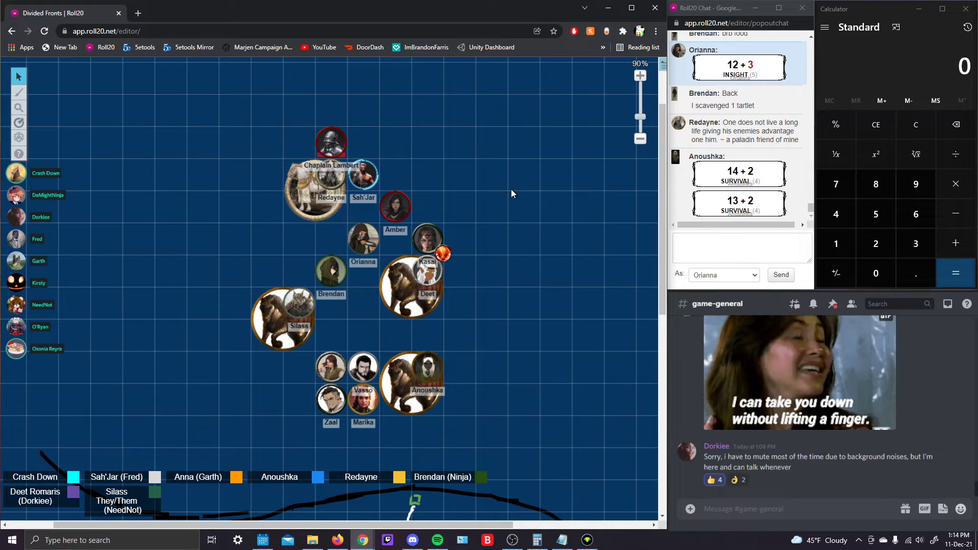
{"action": "mouse_move", "coordinate": [362, 222]}
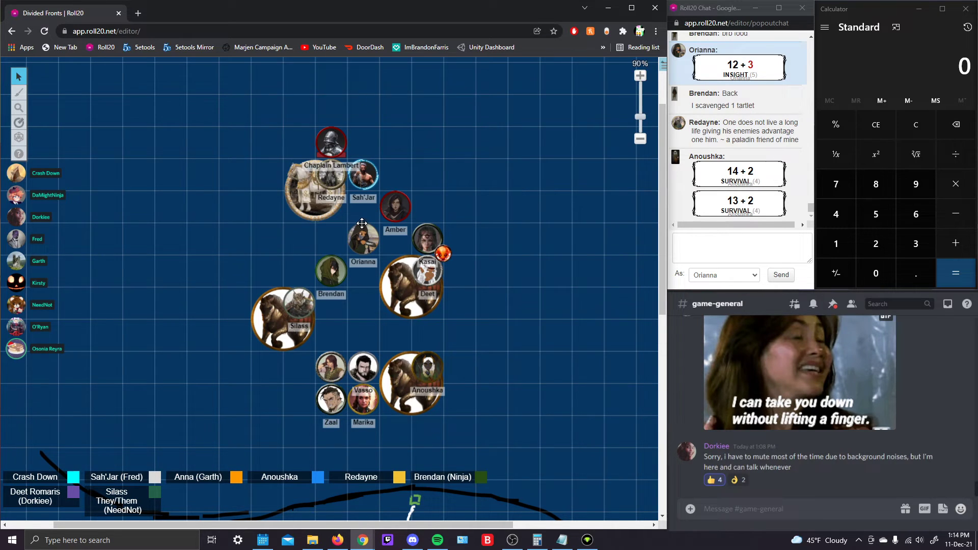
{"action": "mouse_move", "coordinate": [446, 181]}
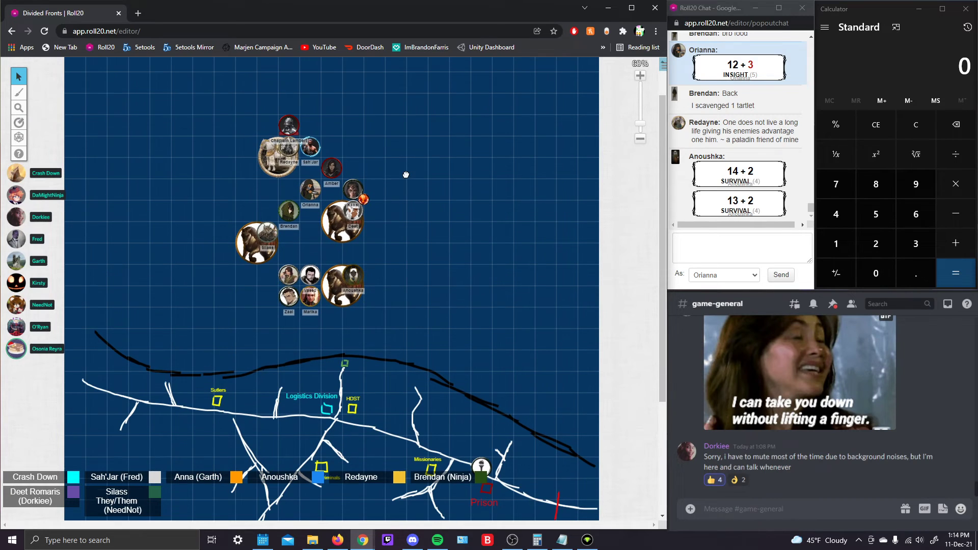
{"action": "mouse_move", "coordinate": [406, 179]}
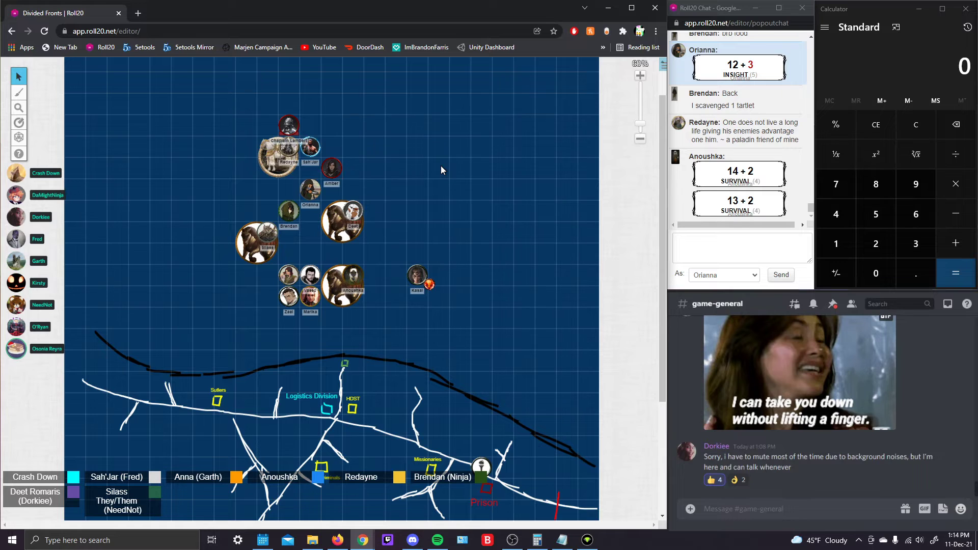
{"action": "mouse_move", "coordinate": [420, 158]}
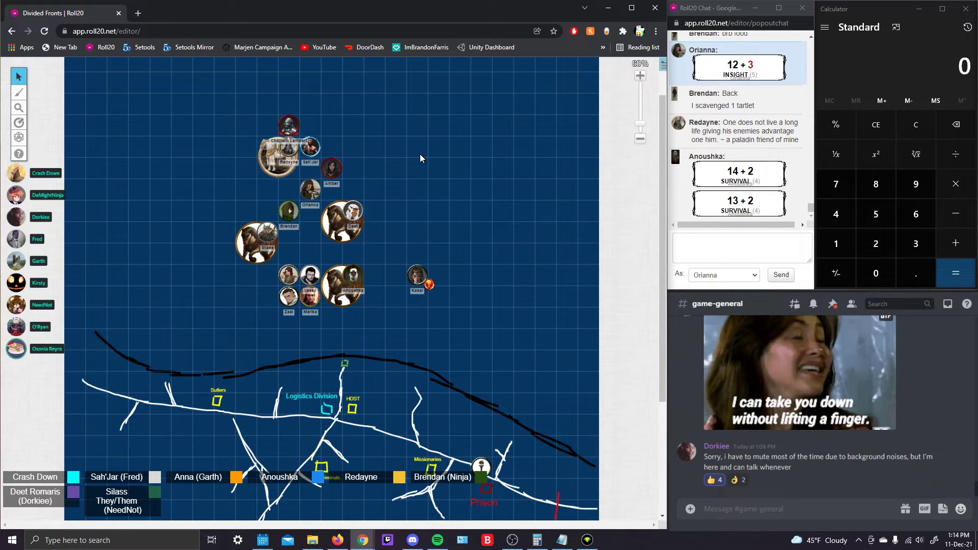
{"action": "mouse_move", "coordinate": [405, 173]}
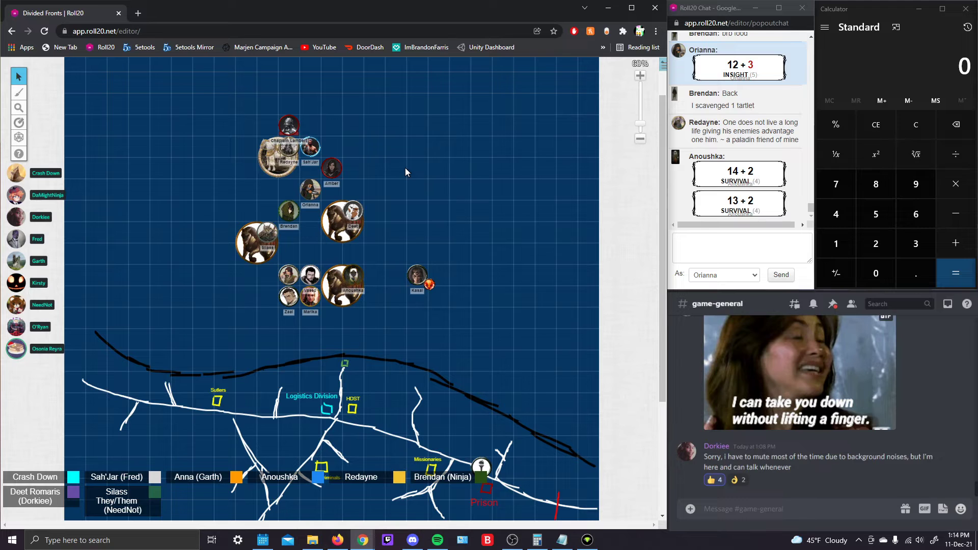
Drag the trailing party tokens out left and right of the lower horse token
{"action": "left_click_drag", "start_coordinate": [311, 146], "coordinate": [331, 102]}
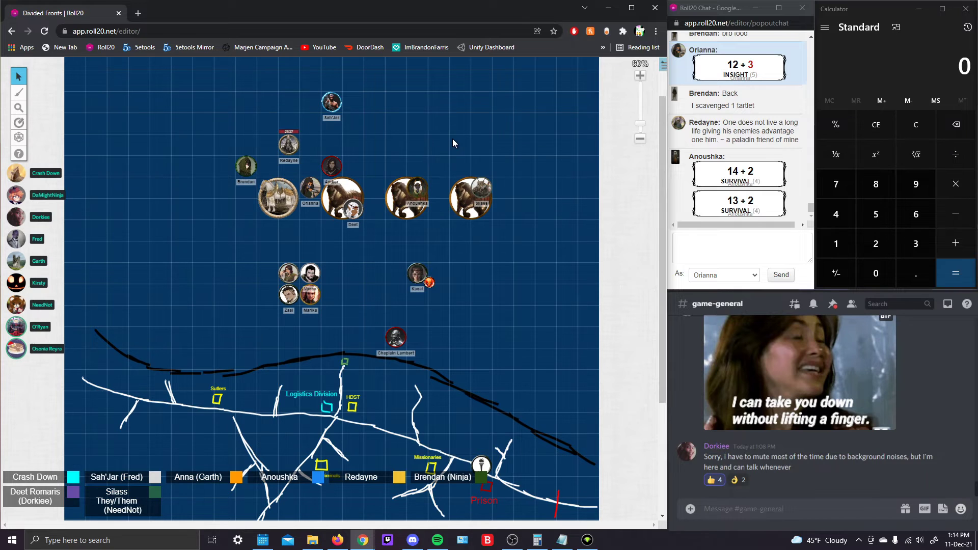
{"action": "mouse_move", "coordinate": [412, 153]}
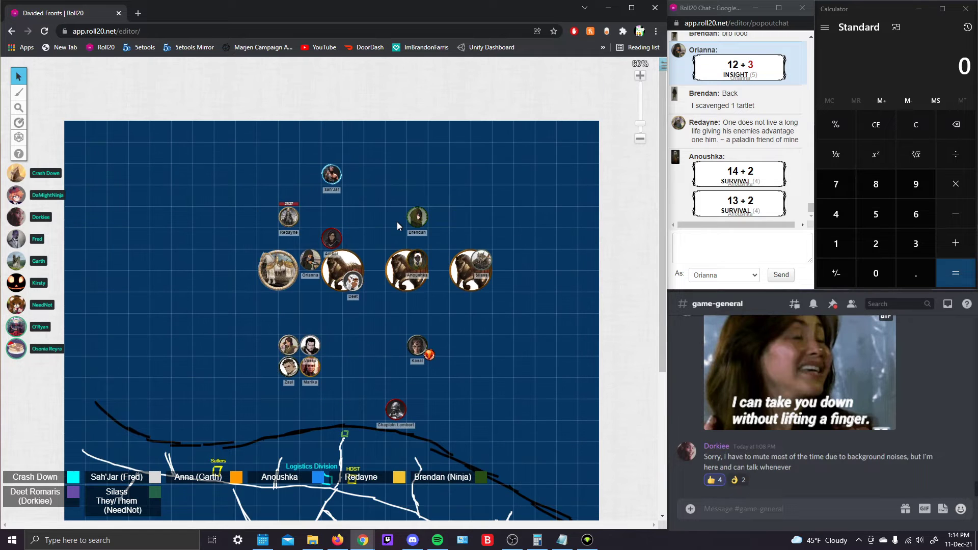
{"action": "left_click", "coordinate": [513, 285]}
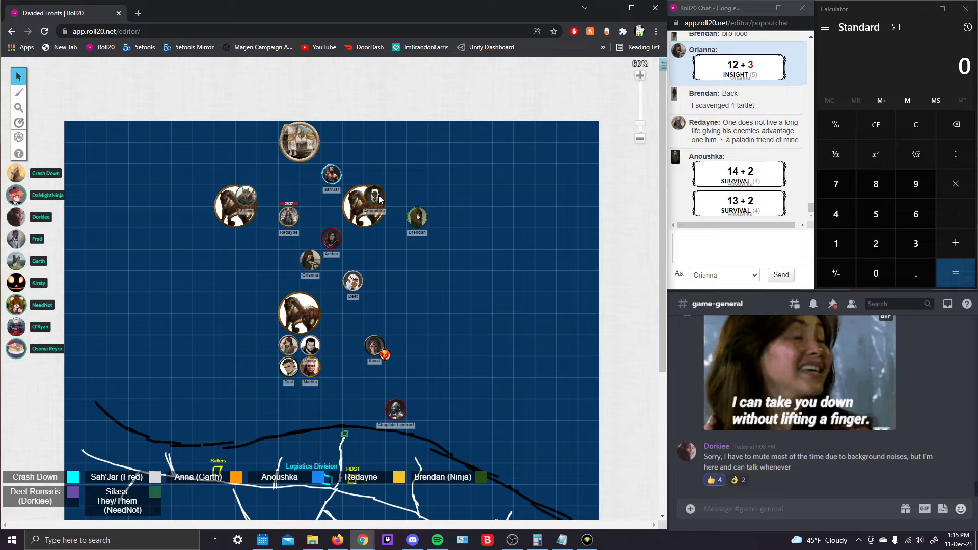
{"action": "mouse_move", "coordinate": [469, 287]}
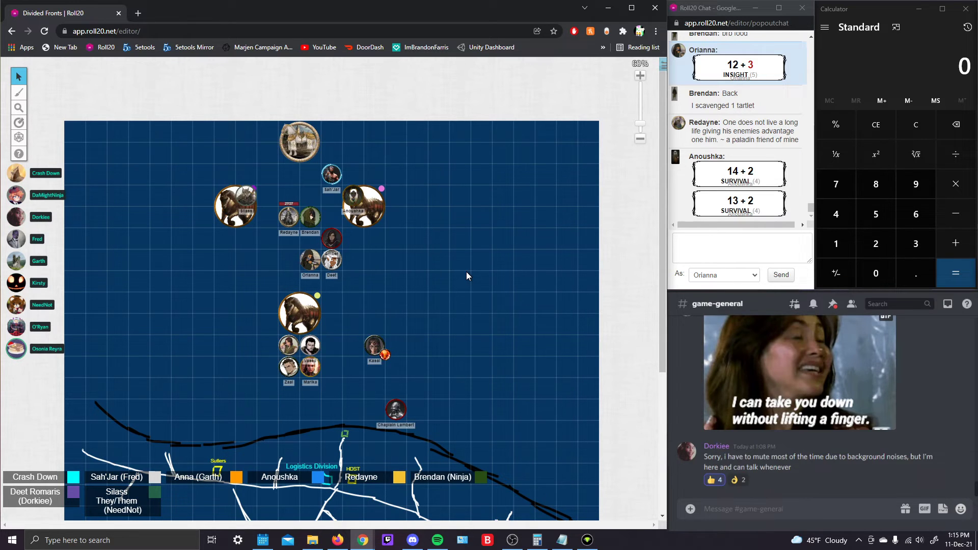
{"action": "scroll", "scroll_direction": "down", "scroll_amount": 3}
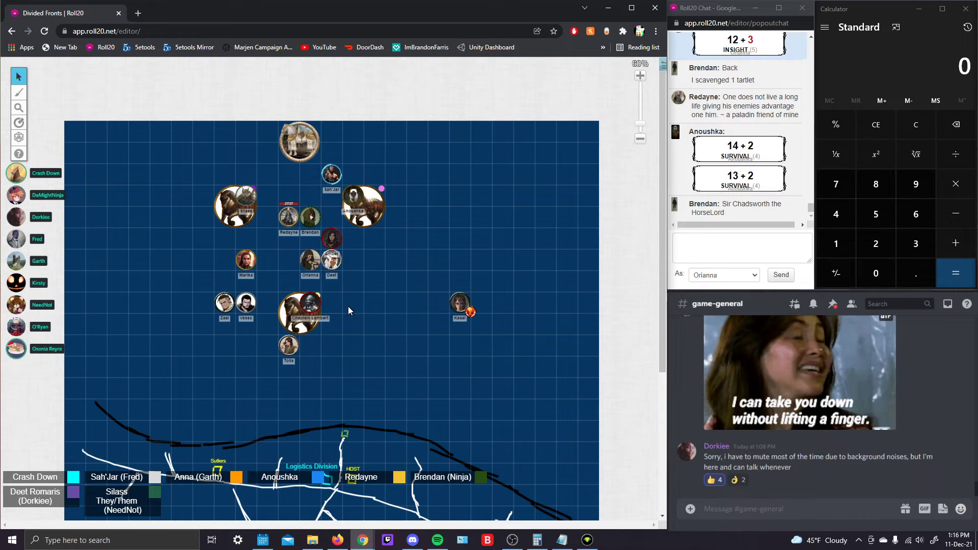
{"action": "mouse_move", "coordinate": [346, 311]}
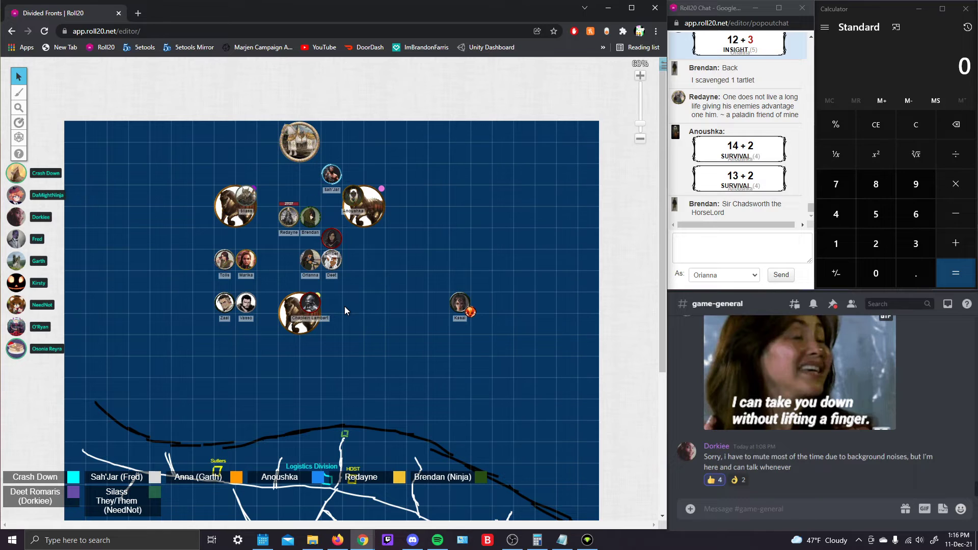
{"action": "mouse_move", "coordinate": [310, 256]}
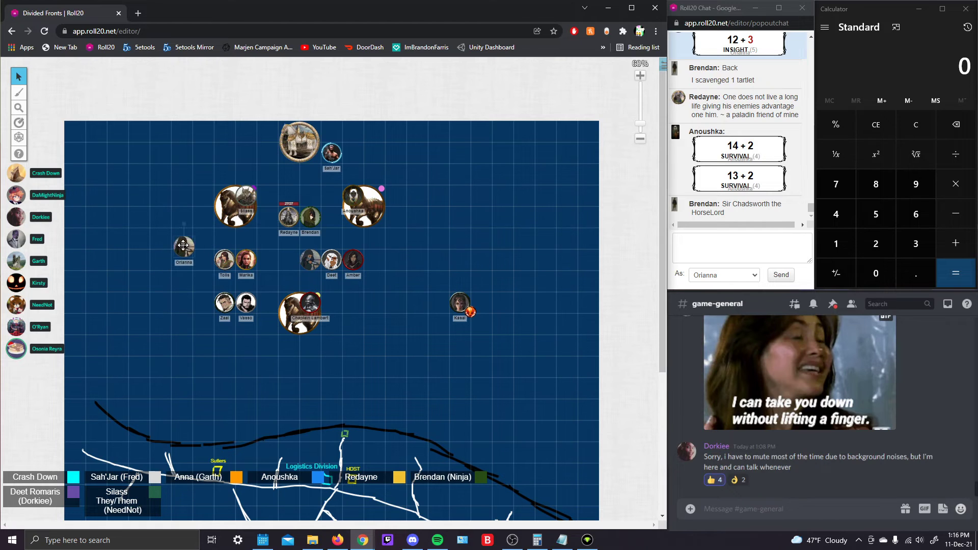
Shift Orianna to the left flank, measure across the formation, and place Brendan beside Amber
{"action": "left_click_drag", "start_coordinate": [183, 245], "coordinate": [188, 218]}
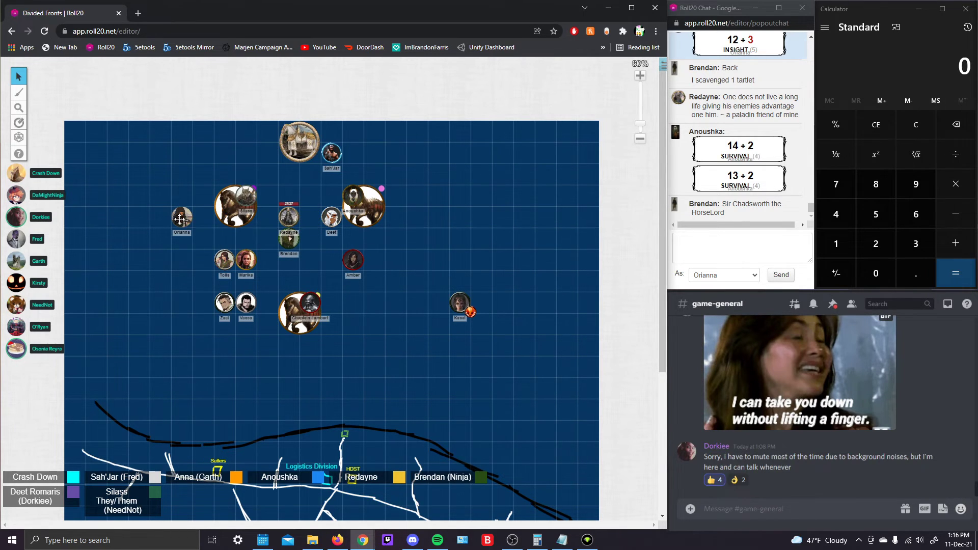
{"action": "left_click_drag", "start_coordinate": [181, 217], "coordinate": [181, 240]}
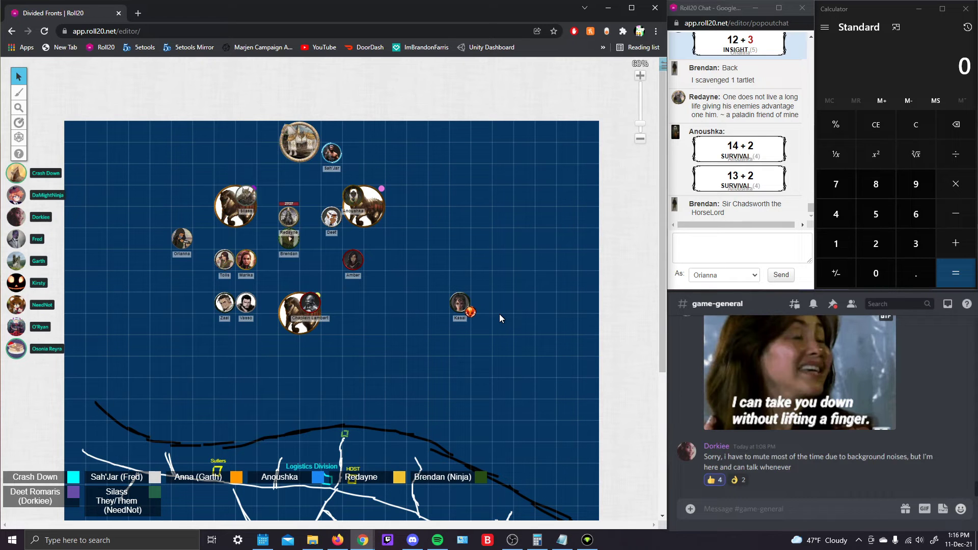
{"action": "left_click", "coordinate": [18, 122]}
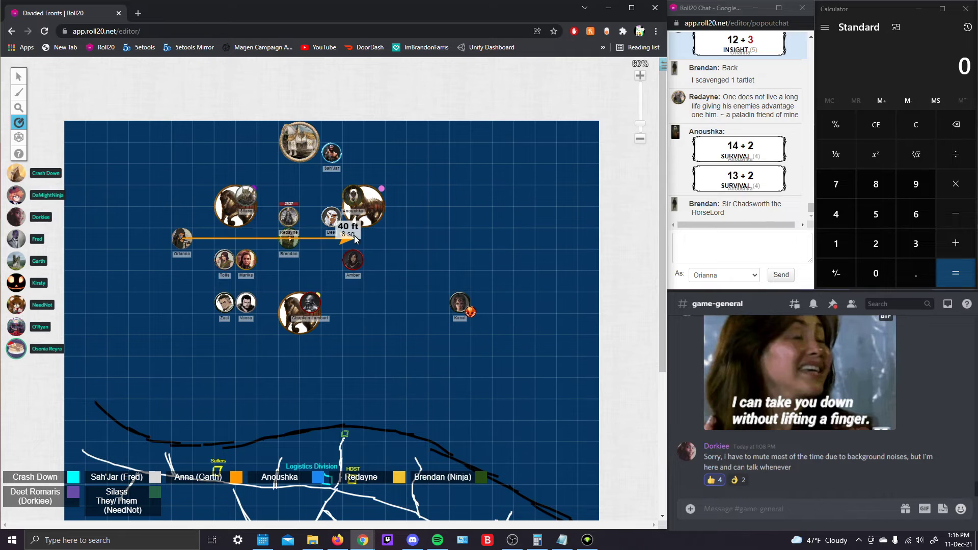
{"action": "left_click", "coordinate": [18, 76]}
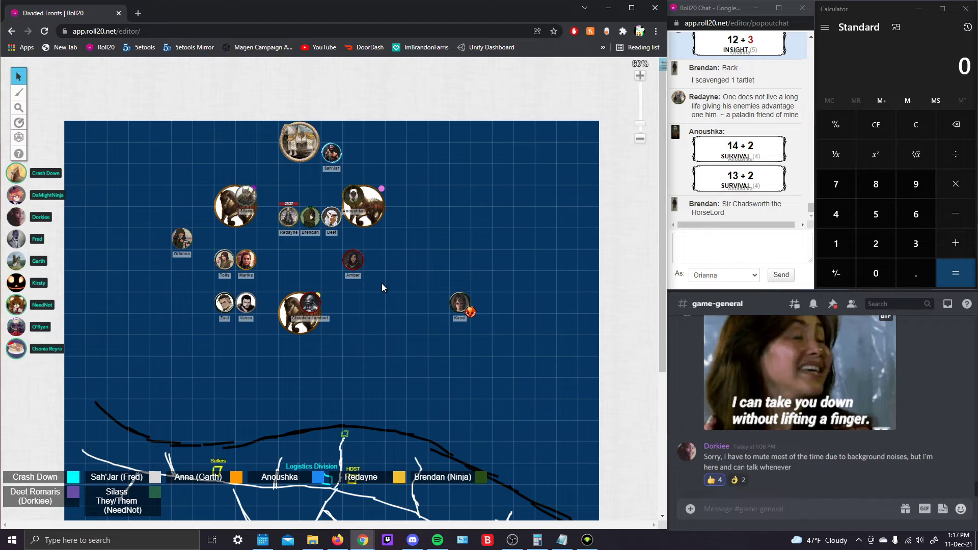
{"action": "mouse_move", "coordinate": [399, 260]}
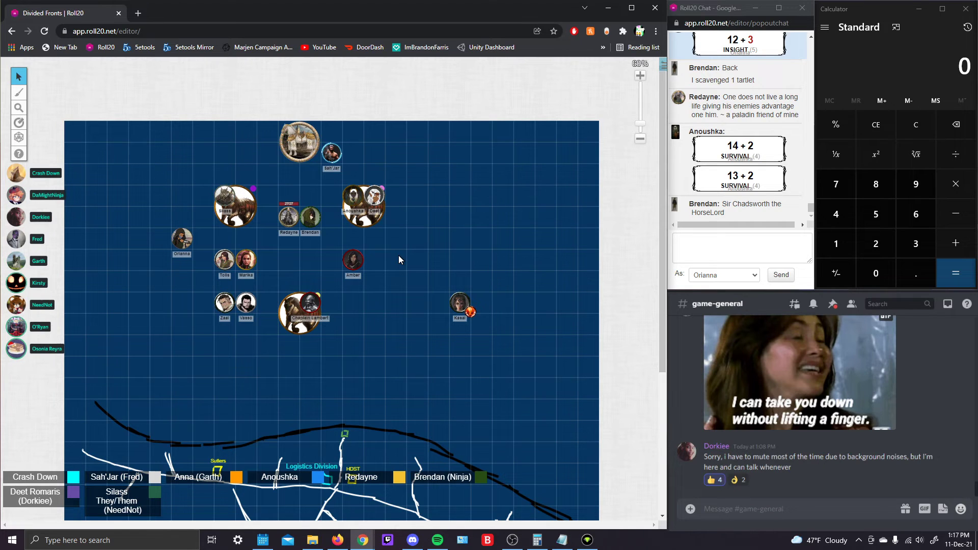
{"action": "mouse_move", "coordinate": [424, 263]}
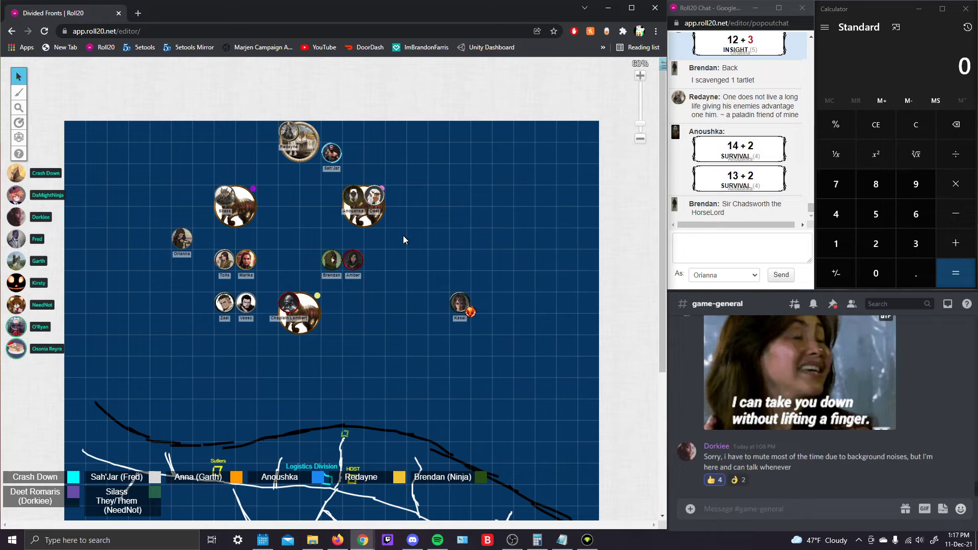
{"action": "mouse_move", "coordinate": [461, 209]}
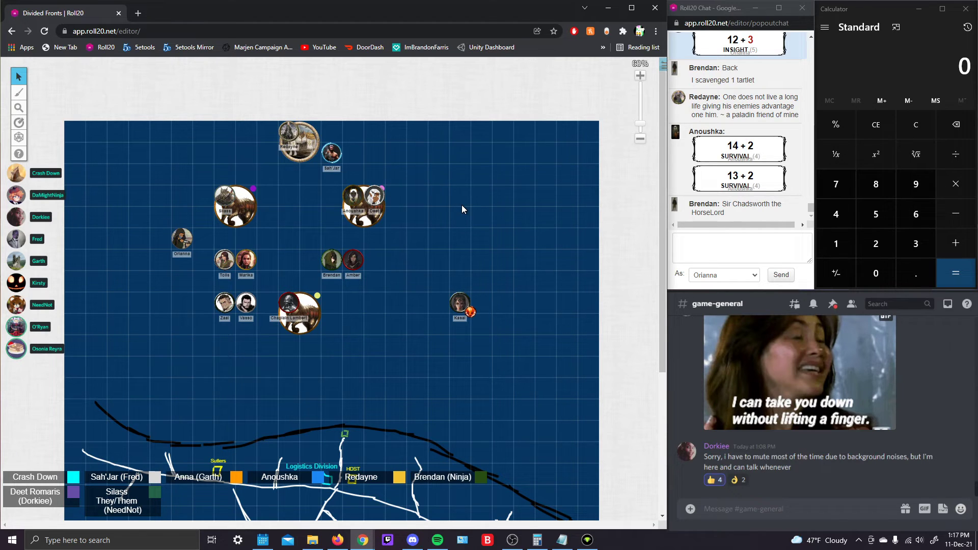
{"action": "mouse_move", "coordinate": [442, 211]}
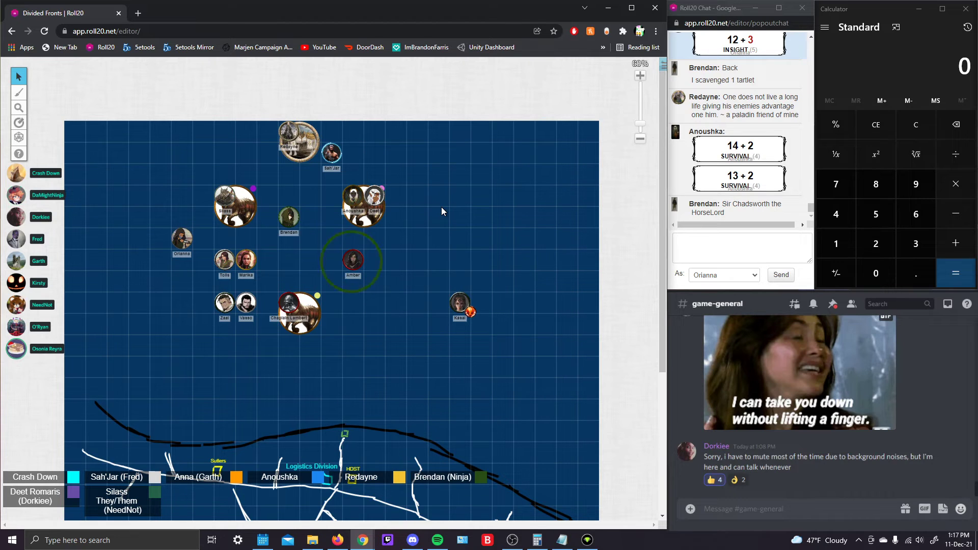
{"action": "left_click", "coordinate": [527, 169]}
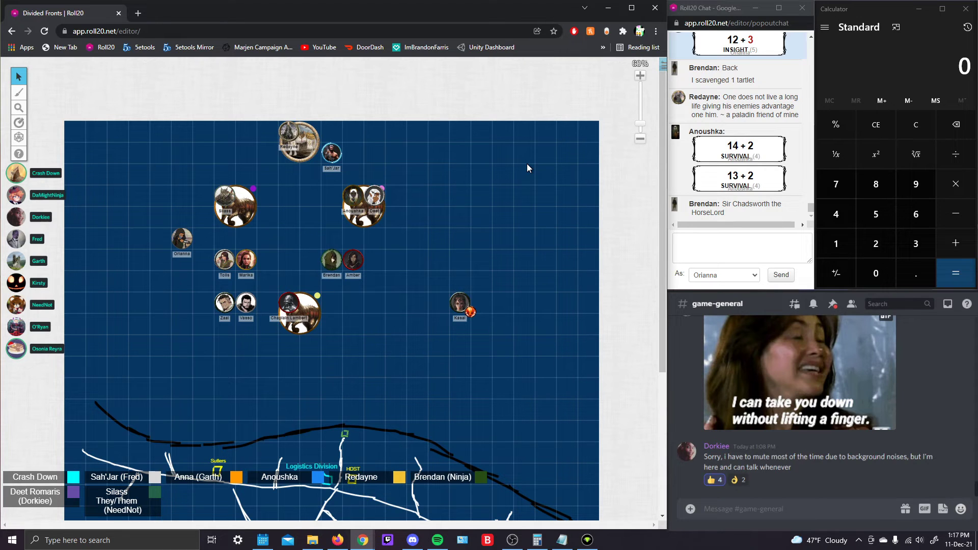
Move the two horse tokens outward to the left and right sides of the formation
{"action": "left_click", "coordinate": [19, 122]}
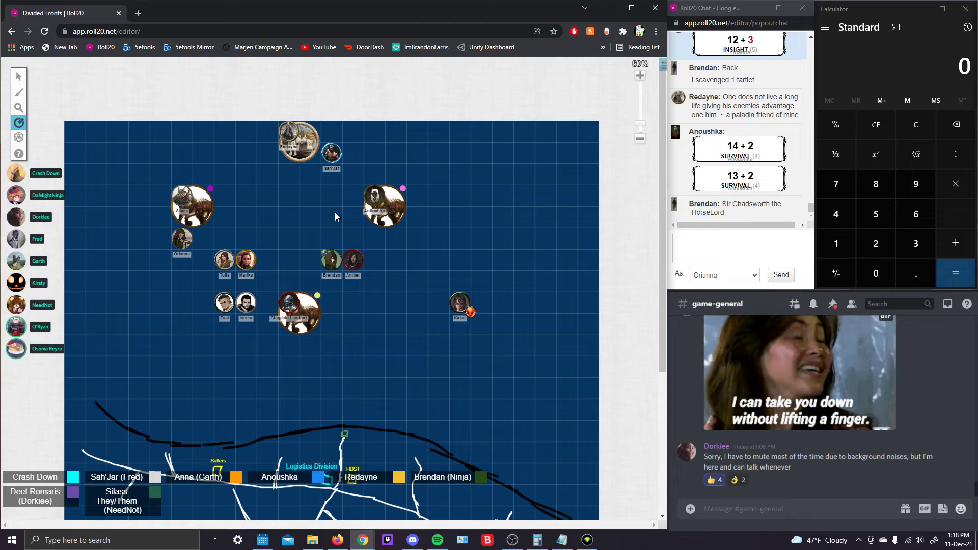
{"action": "mouse_move", "coordinate": [445, 320]}
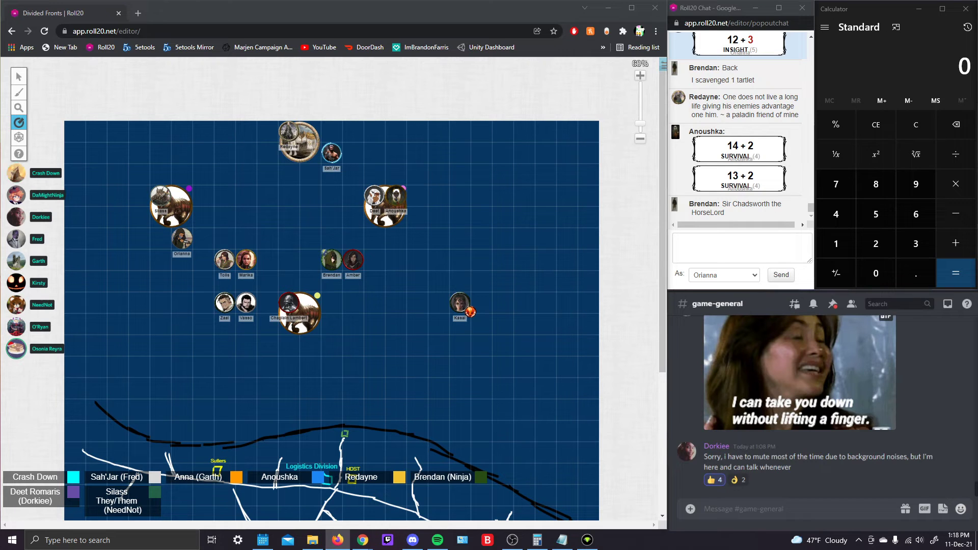
{"action": "scroll", "scroll_direction": "down", "scroll_amount": 3}
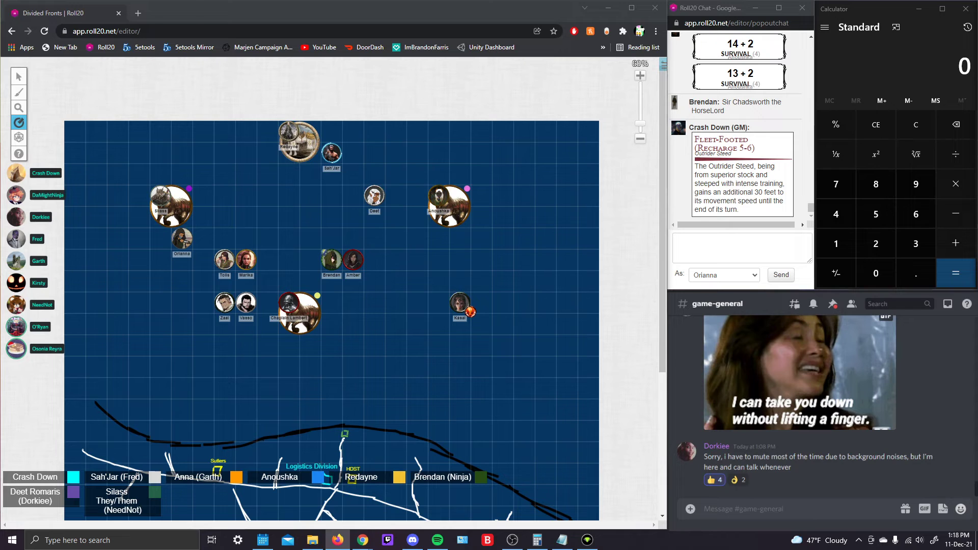
{"action": "mouse_move", "coordinate": [200, 254]}
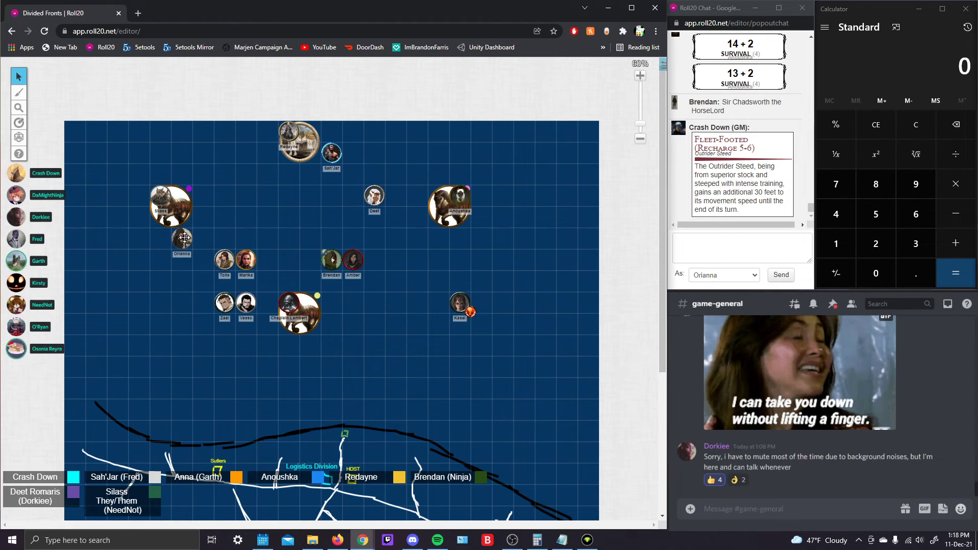
Drag Orianna's token up onto the left horse token
{"action": "left_click_drag", "start_coordinate": [182, 237], "coordinate": [181, 206]}
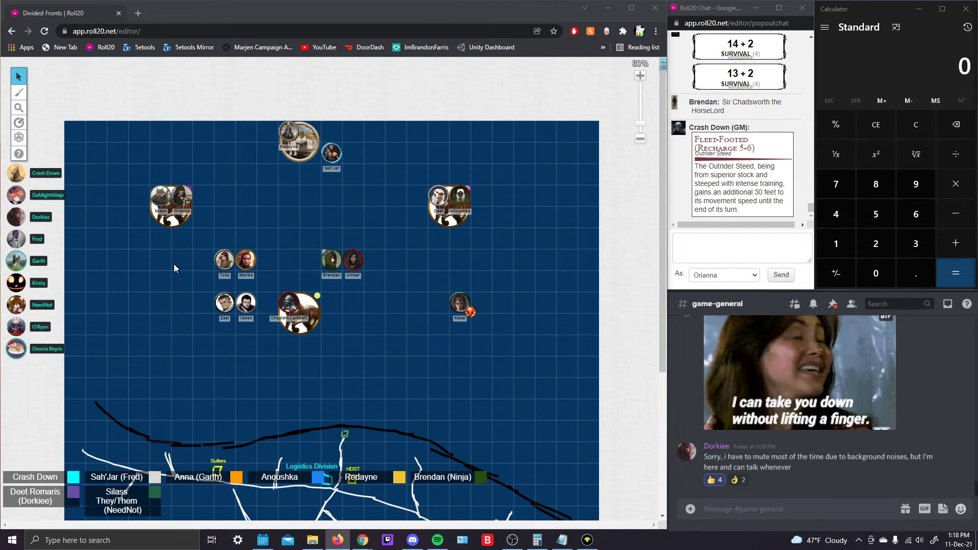
{"action": "mouse_move", "coordinate": [195, 218]}
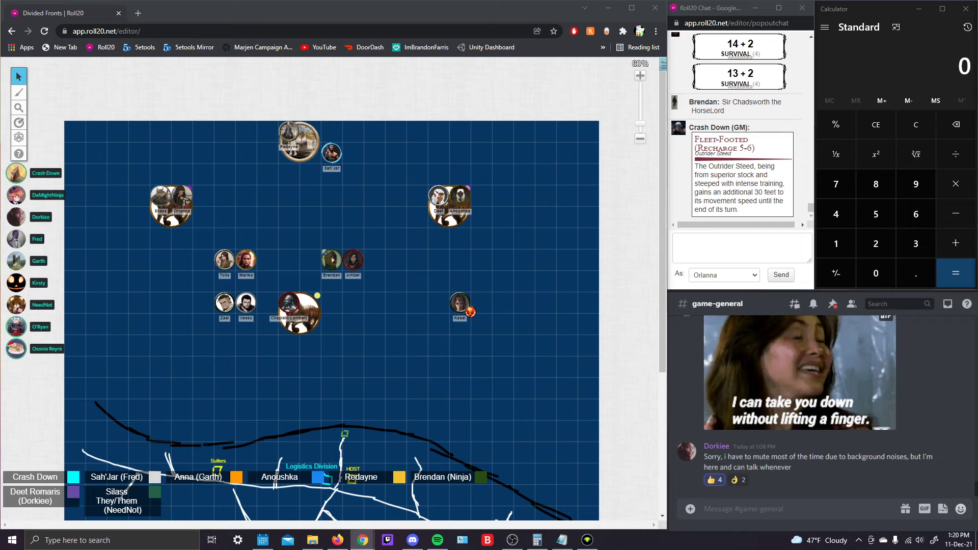
Roll Orianna's Perception as a Normal Roll, posting 10 to chat
{"action": "left_click", "coordinate": [741, 248]}
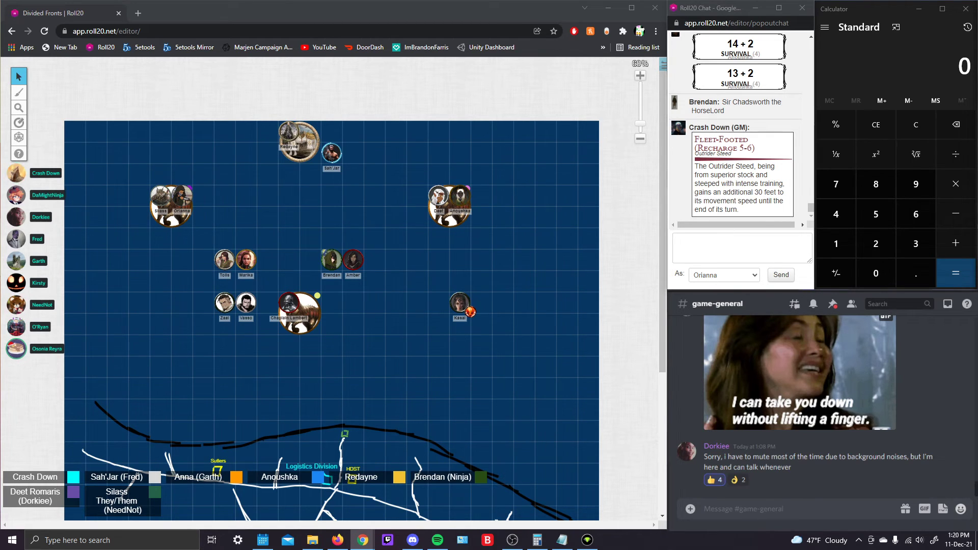
{"action": "scroll", "scroll_direction": "down", "scroll_amount": 3}
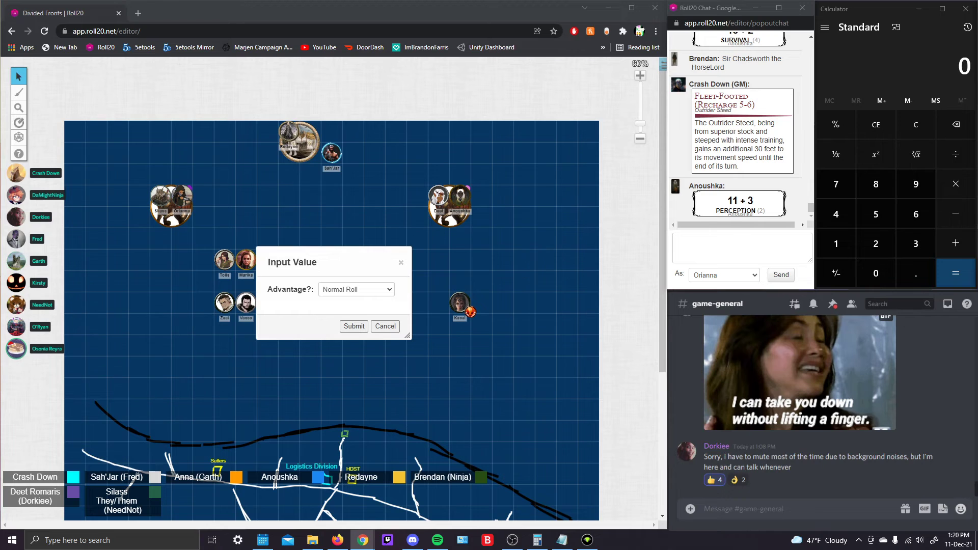
{"action": "left_click", "coordinate": [353, 326]}
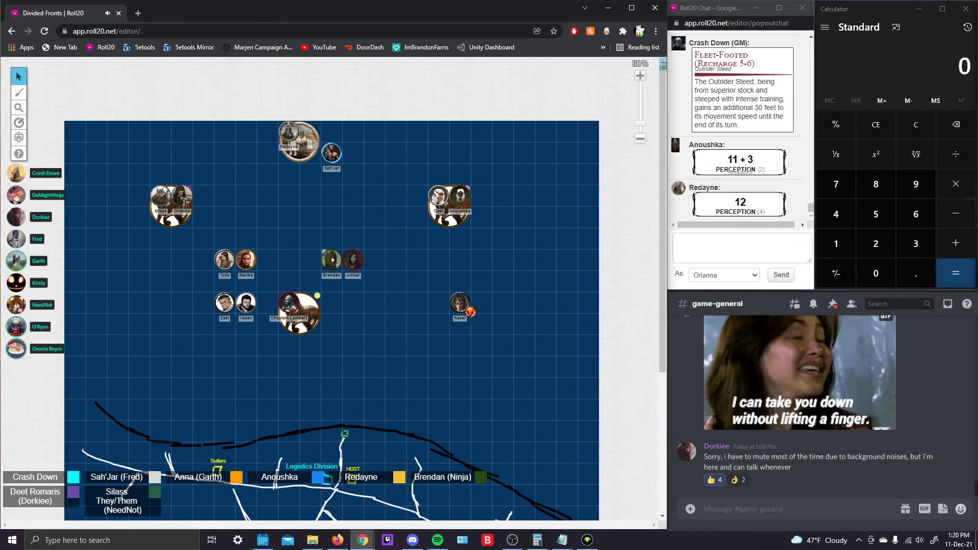
{"action": "scroll", "scroll_direction": "down", "scroll_amount": 3}
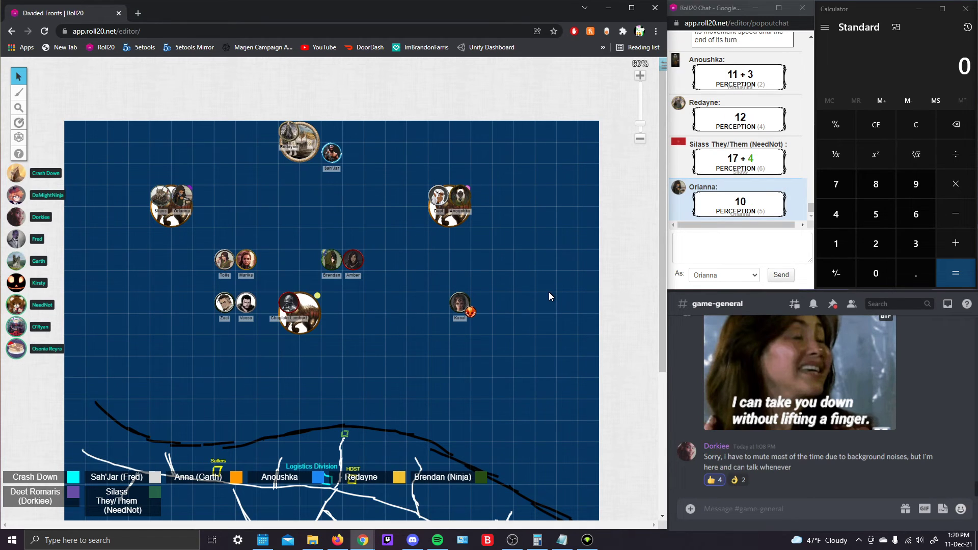
{"action": "scroll", "scroll_direction": "down", "scroll_amount": 3}
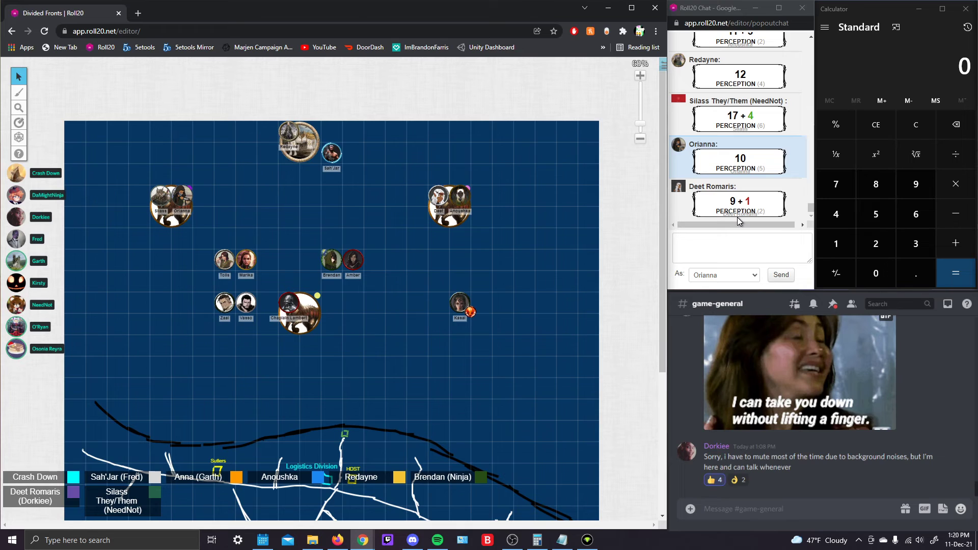
{"action": "mouse_move", "coordinate": [670, 243]}
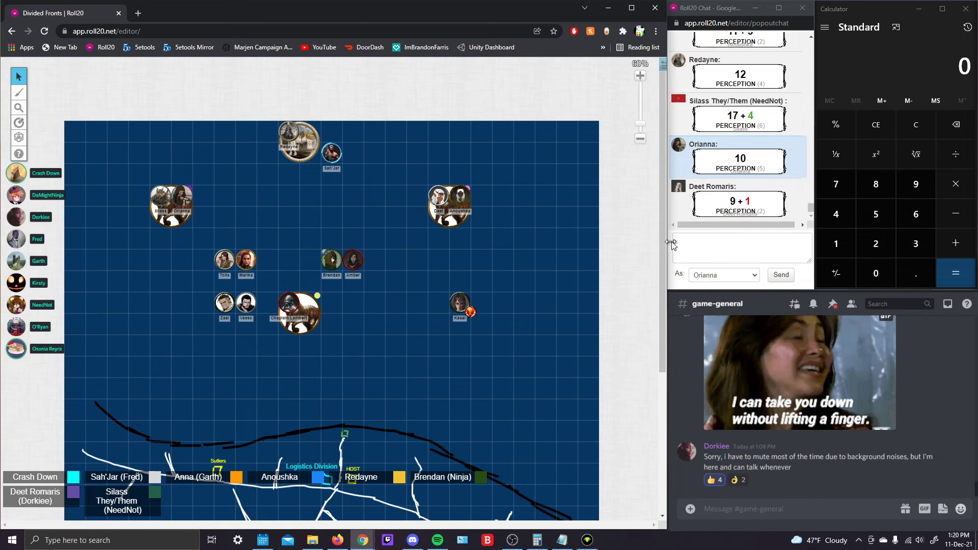
Discard the drafted message and send "we are the unloved children" to chat as Orianna
{"action": "type", "text": "my least favorite"}
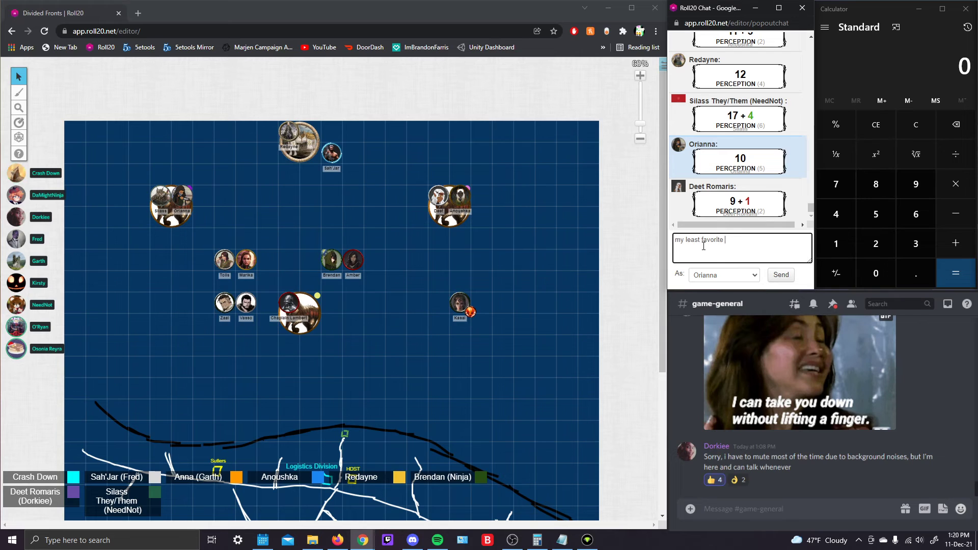
{"action": "key", "text": "Backspace"}
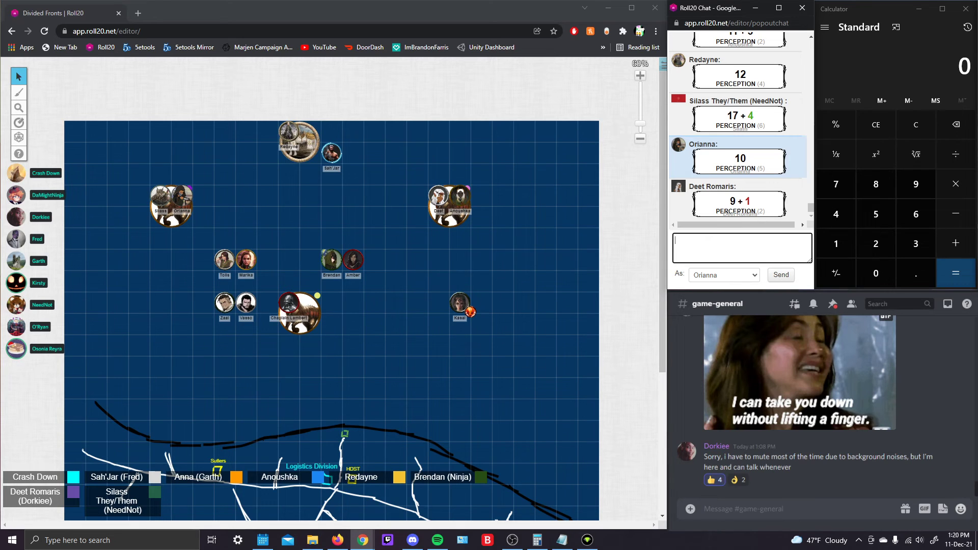
{"action": "left_click", "coordinate": [741, 247]}
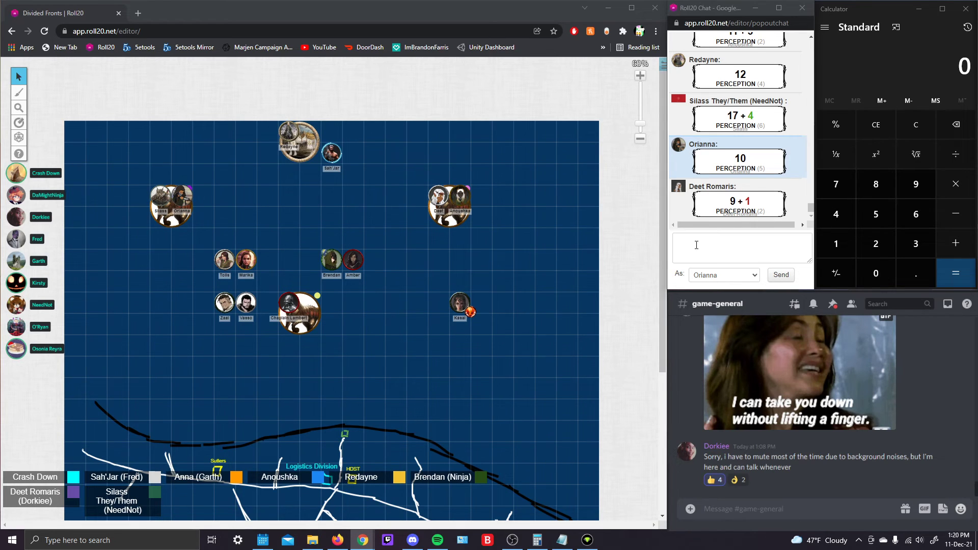
{"action": "type", "text": "we"}
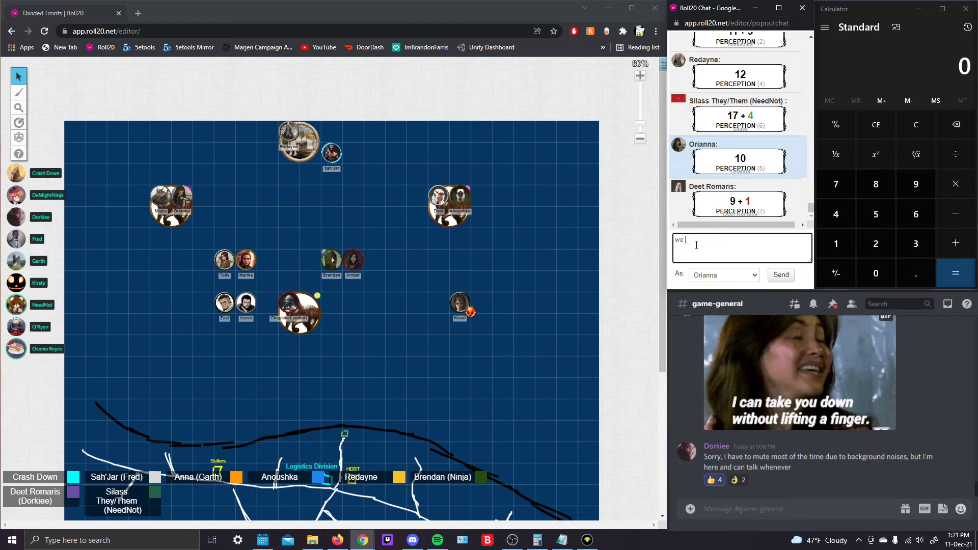
{"action": "type", "text": "are the un"}
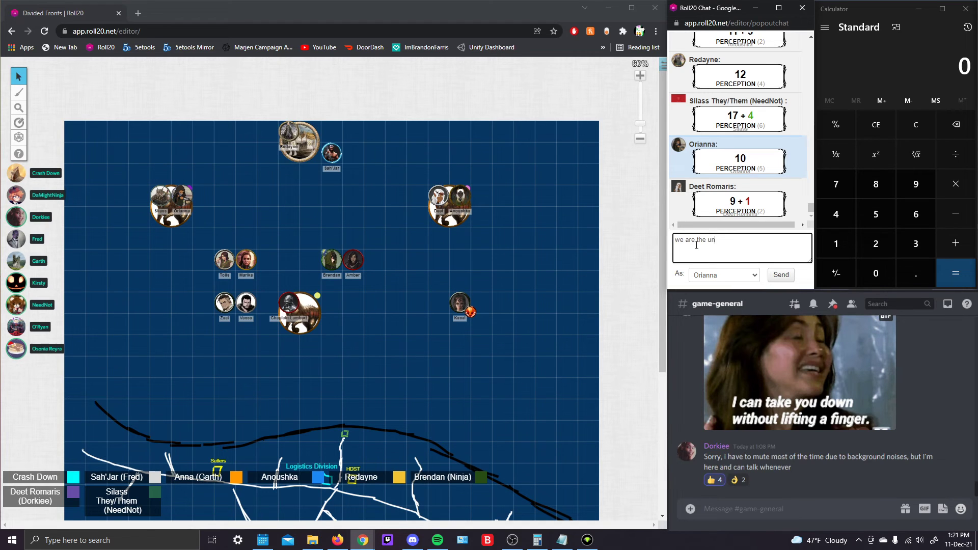
{"action": "type", "text": "loved childr"}
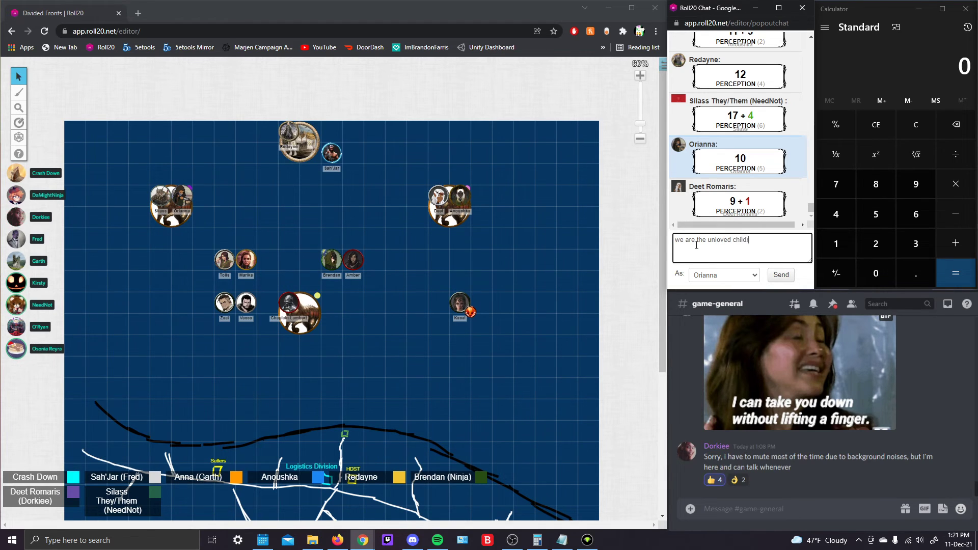
{"action": "left_click", "coordinate": [780, 275]}
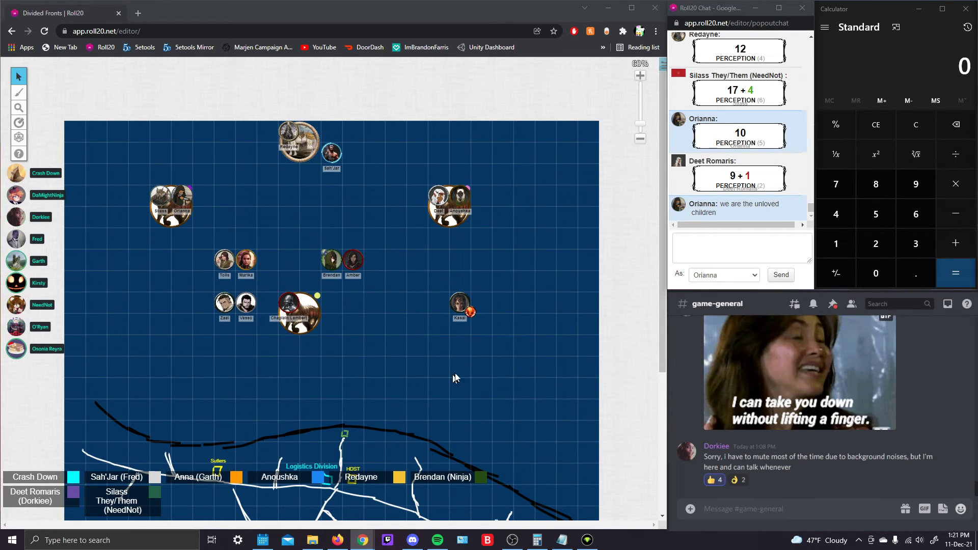
{"action": "mouse_move", "coordinate": [492, 353]}
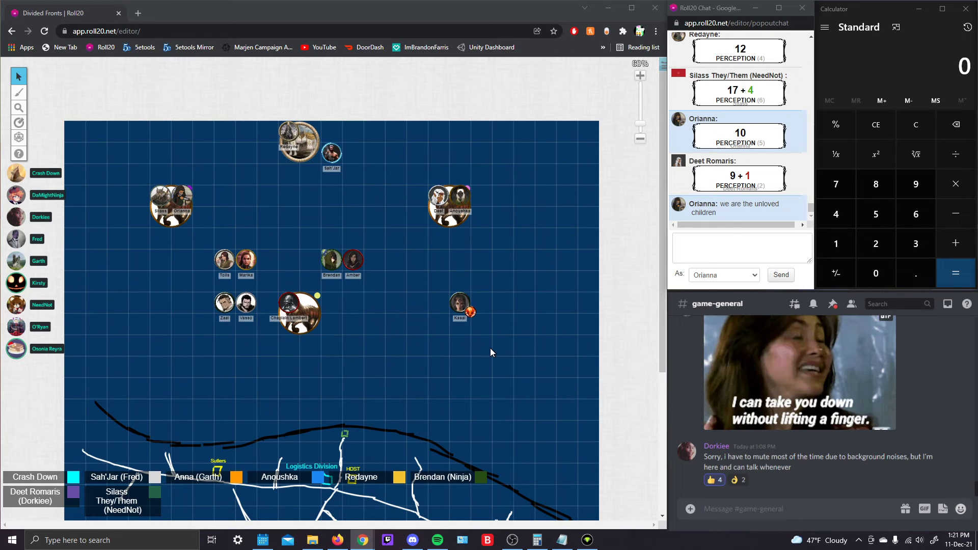
{"action": "mouse_move", "coordinate": [459, 314]}
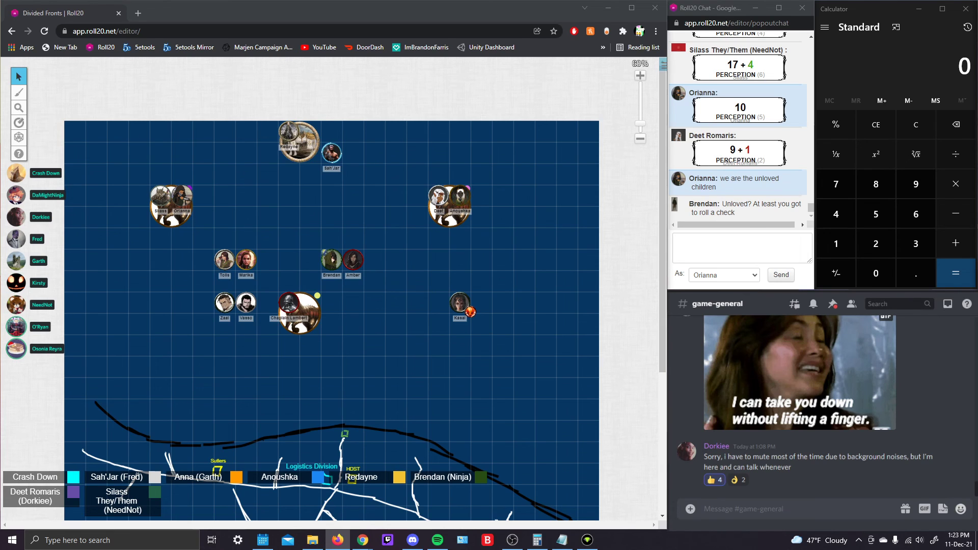
Send "this is how Orianna notices shes alergic to cats" to the chat
{"action": "type", "text": "this is how Ori"}
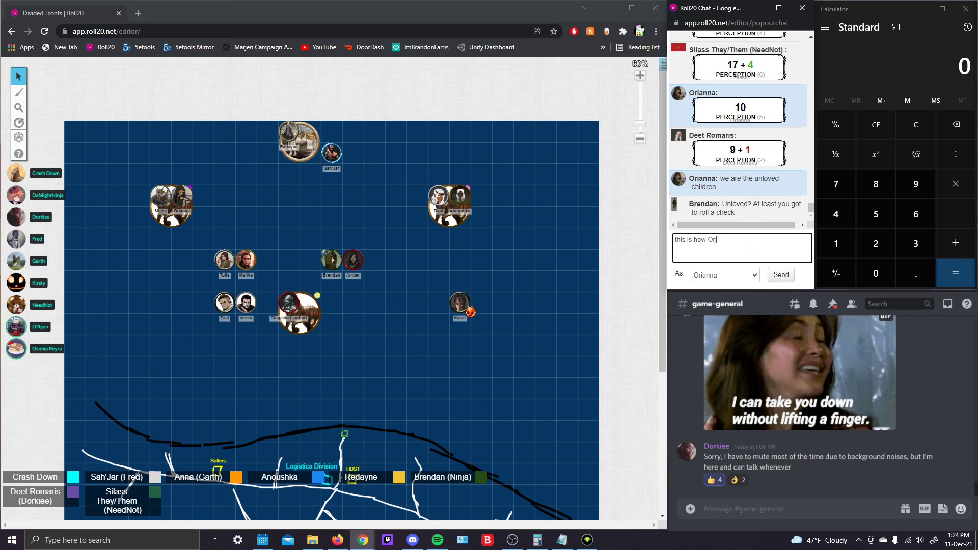
{"action": "type", "text": "anna no"}
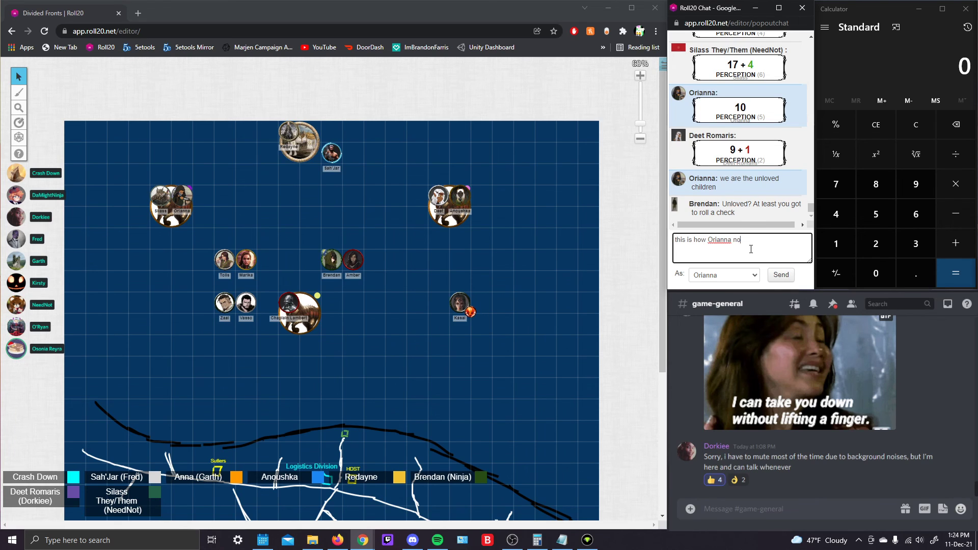
{"action": "type", "text": "notices shes a"}
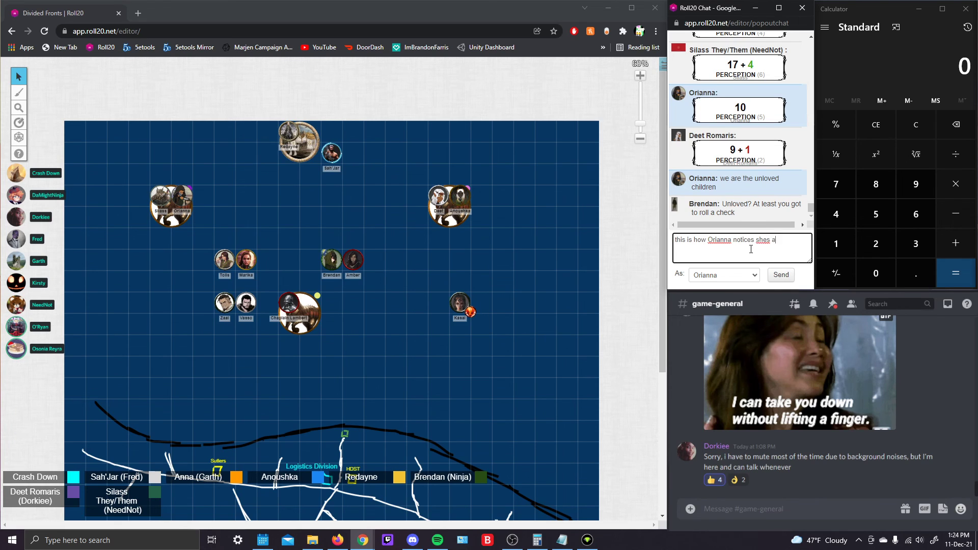
{"action": "type", "text": "lergic to ca"}
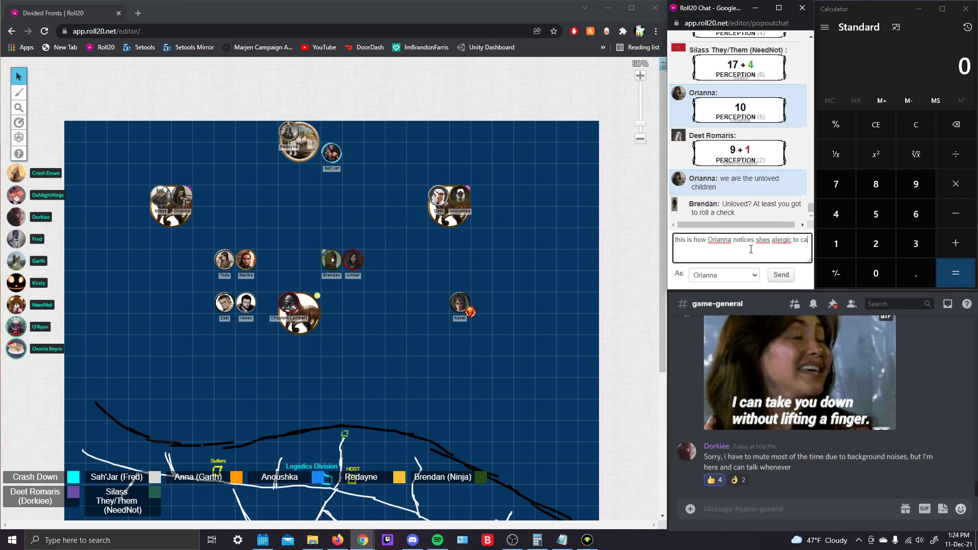
{"action": "left_click", "coordinate": [780, 275]}
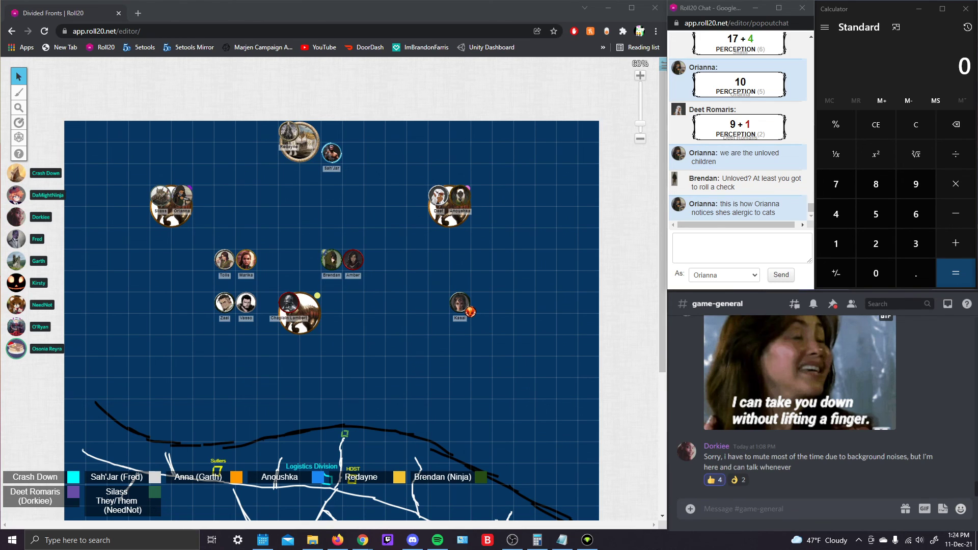
{"action": "scroll", "scroll_direction": "down", "scroll_amount": 3}
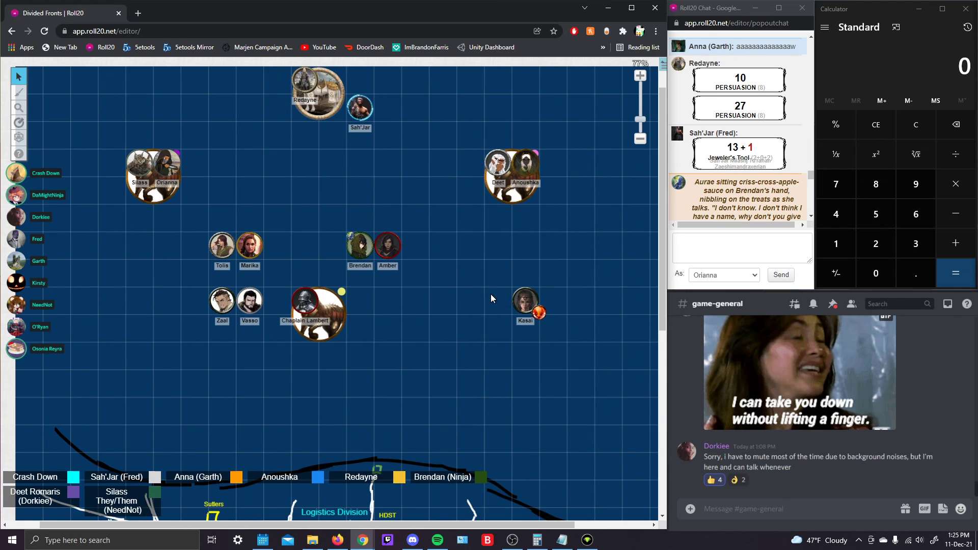
Zoom the map to 103% and scroll chat down to Silass's "oh nooo" reply
{"action": "scroll", "scroll_direction": "down", "scroll_amount": 3}
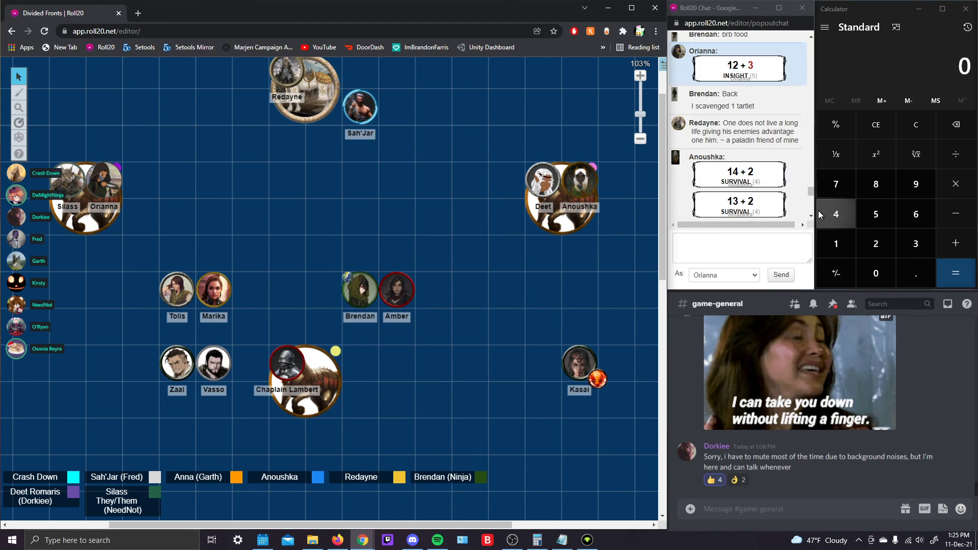
{"action": "scroll", "scroll_direction": "down", "scroll_amount": 3}
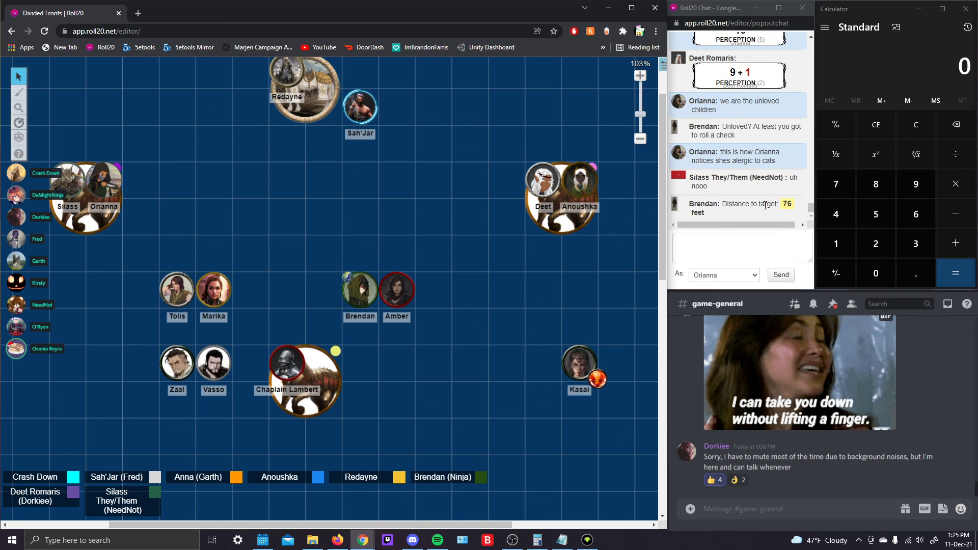
{"action": "mouse_move", "coordinate": [788, 204]}
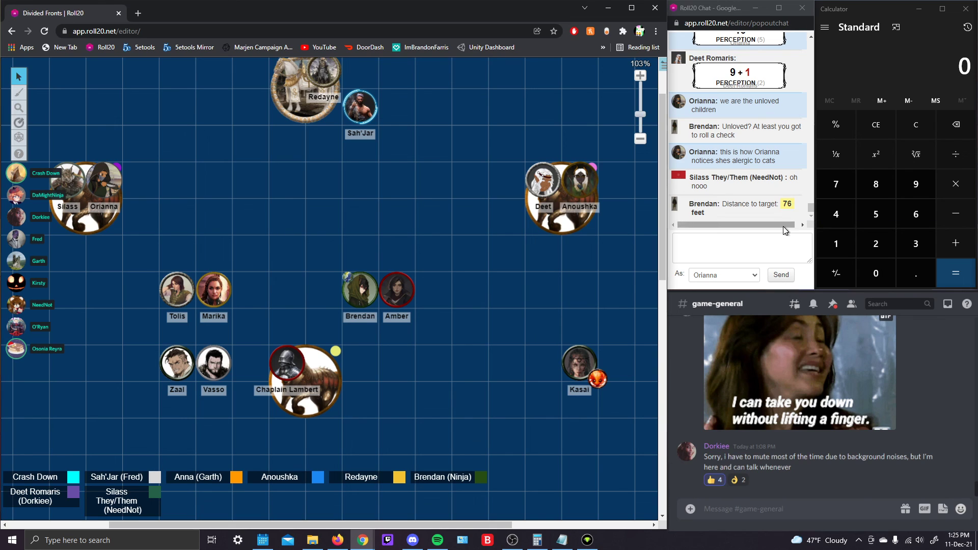
Post the /me emote "has takes out her shortsword and keeps an ear out"
{"action": "type", "text": "/me"}
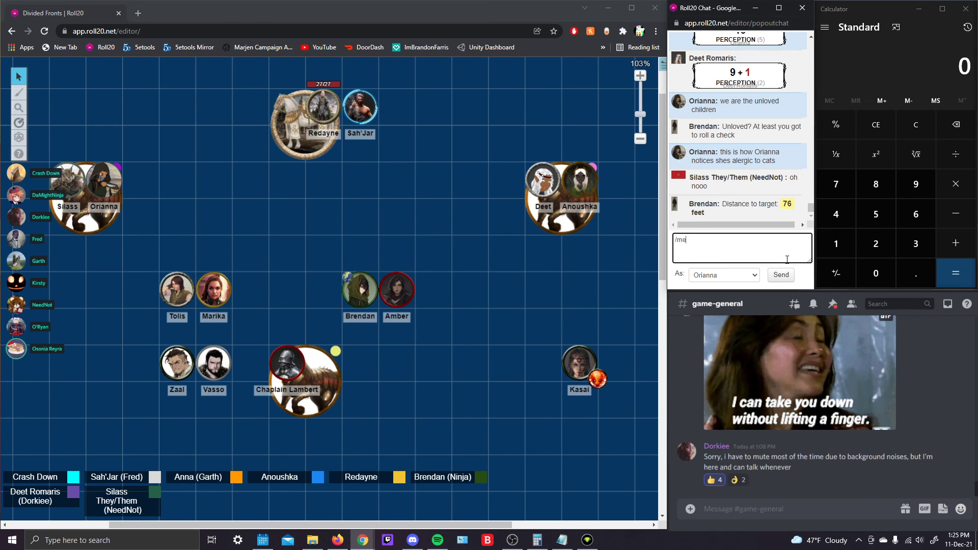
{"action": "type", "text": "has h"}
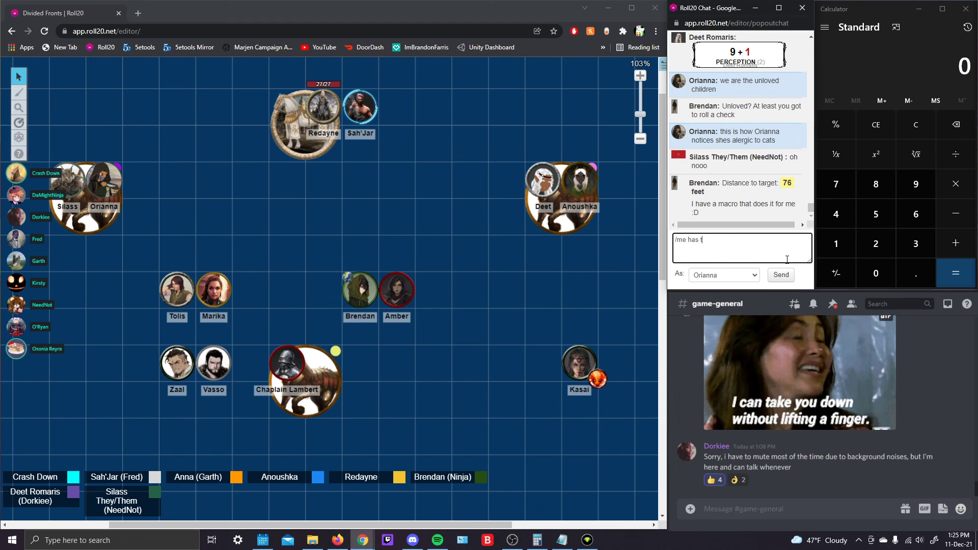
{"action": "type", "text": "akes out her shortsword and"}
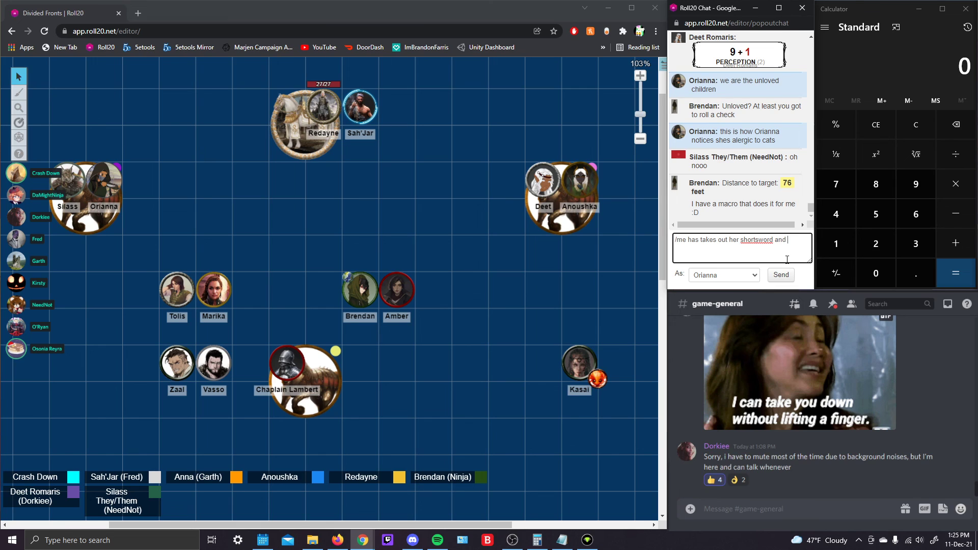
{"action": "type", "text": "keeps an e"}
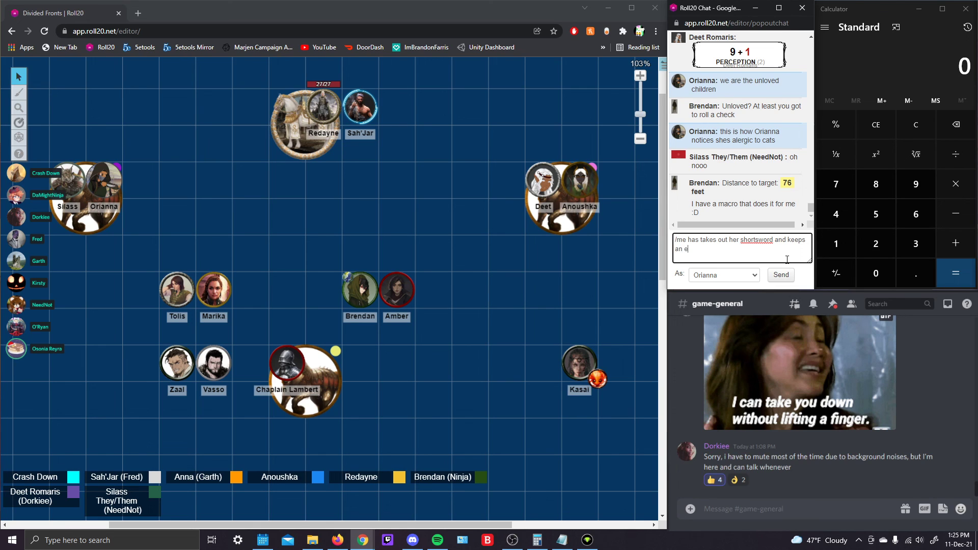
{"action": "type", "text": "ar out"}
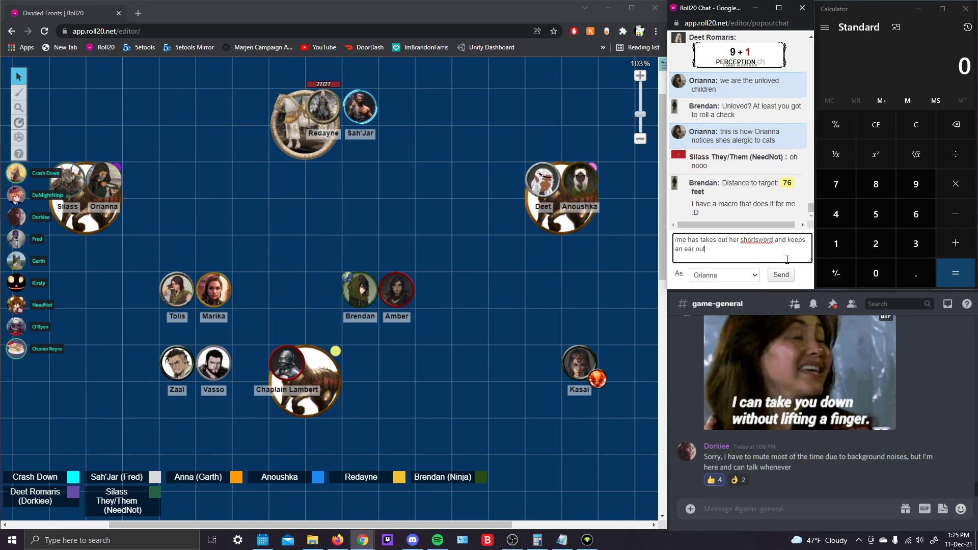
{"action": "left_click", "coordinate": [779, 275]}
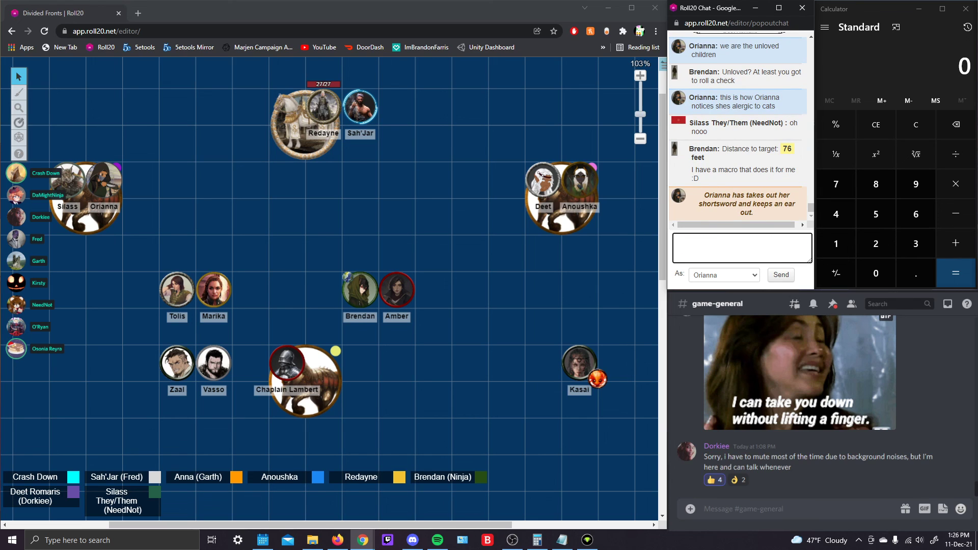